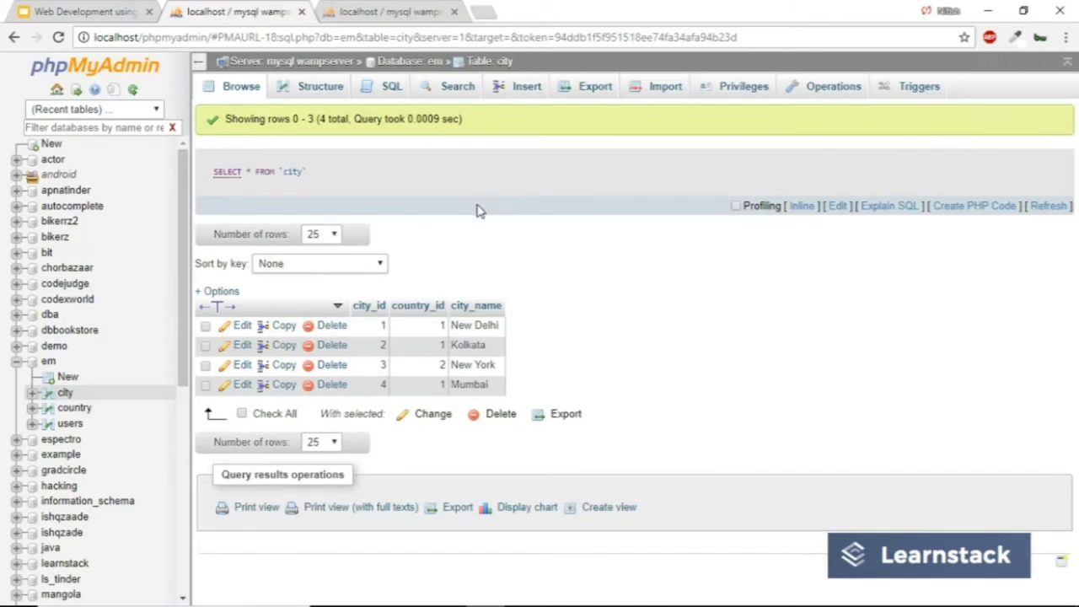
pyautogui.moveTo(425, 236)
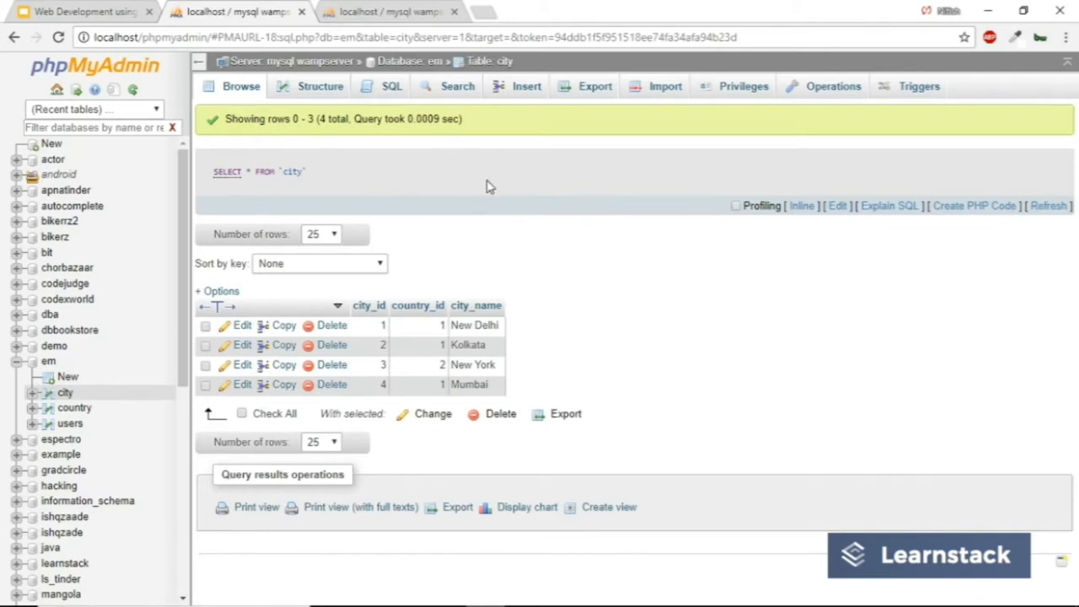
# - Browse the em database's country and city tables alternately to compare their rows
pyautogui.click(74, 406)
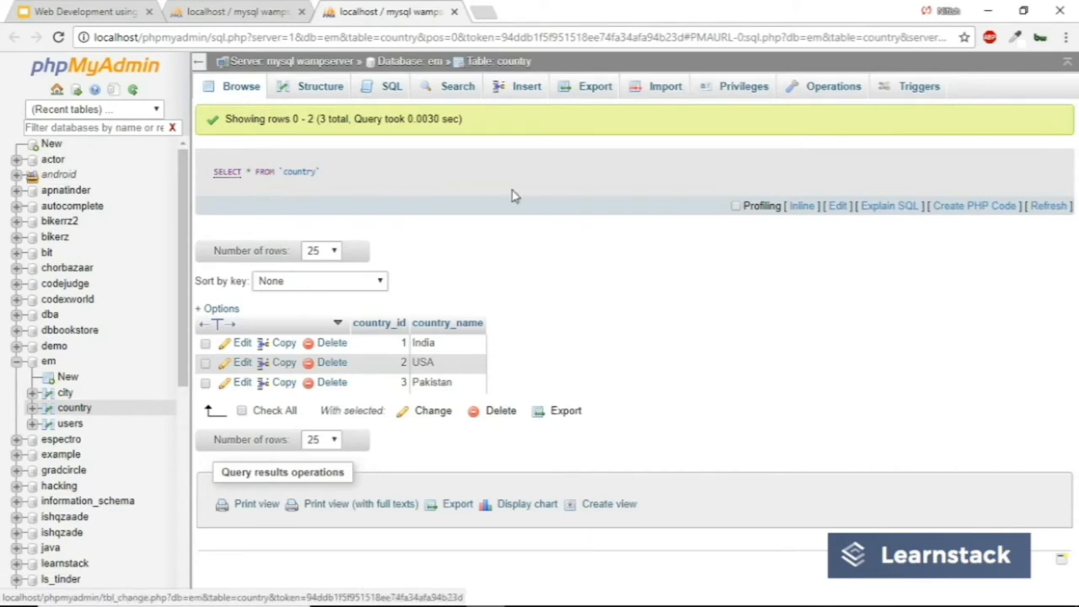
pyautogui.moveTo(380, 362)
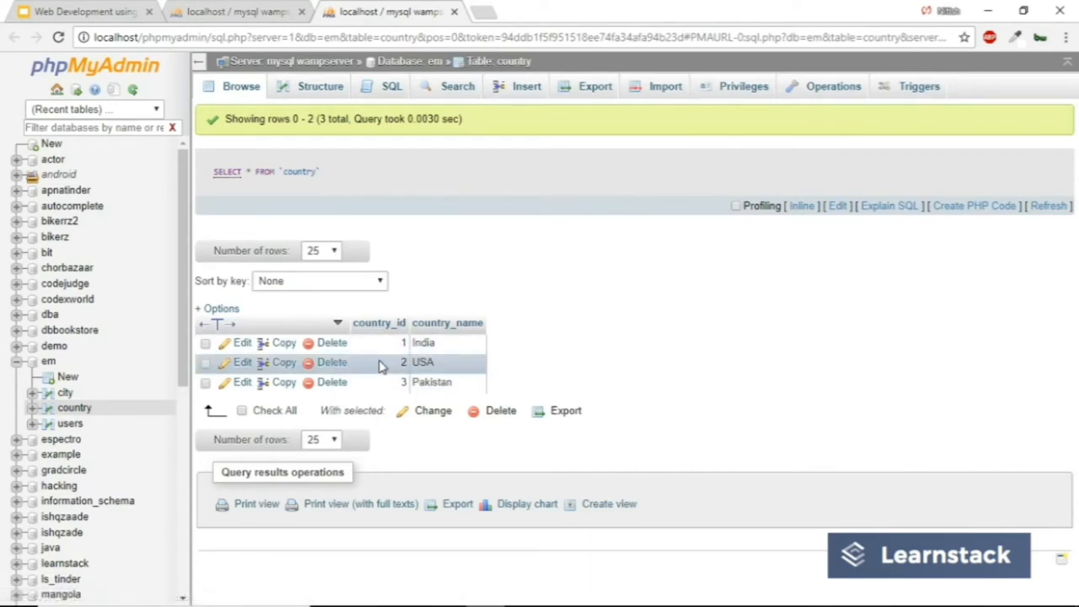
pyautogui.moveTo(425, 344)
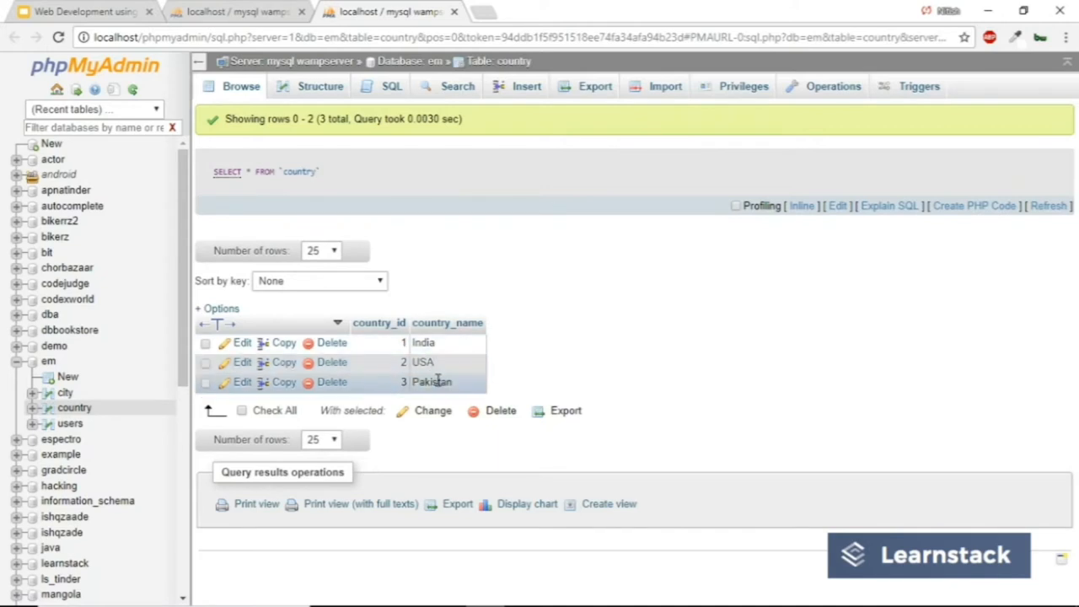
pyautogui.moveTo(424, 342)
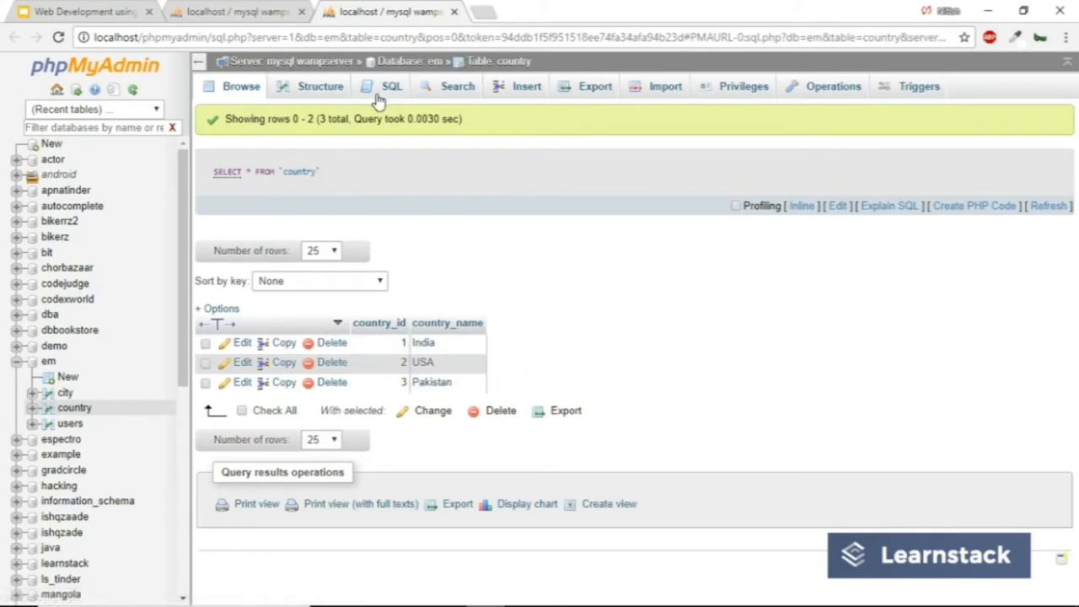
pyautogui.click(66, 391)
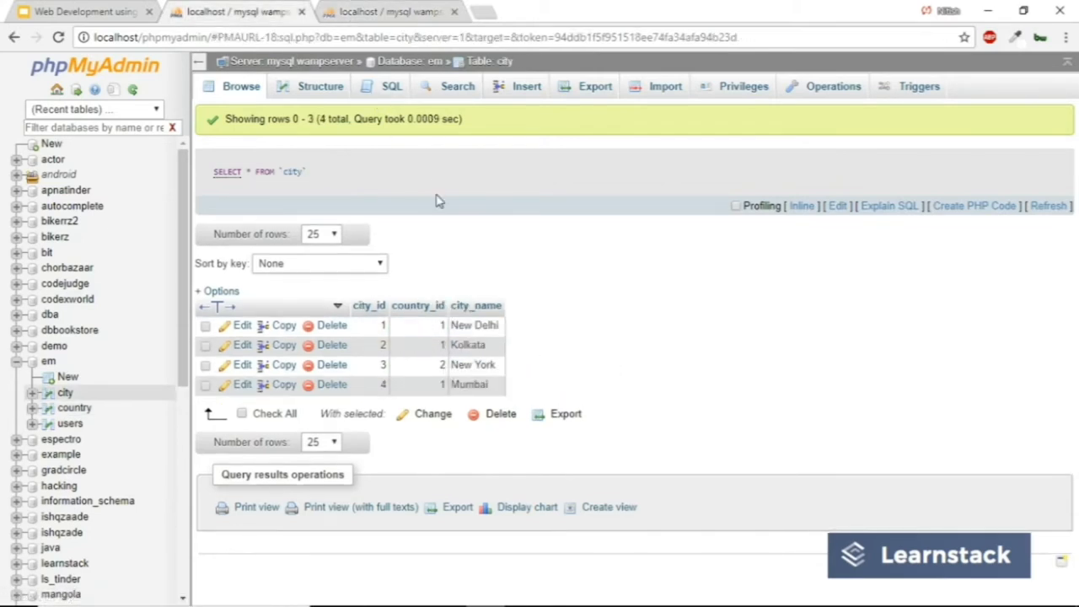
pyautogui.moveTo(367, 305)
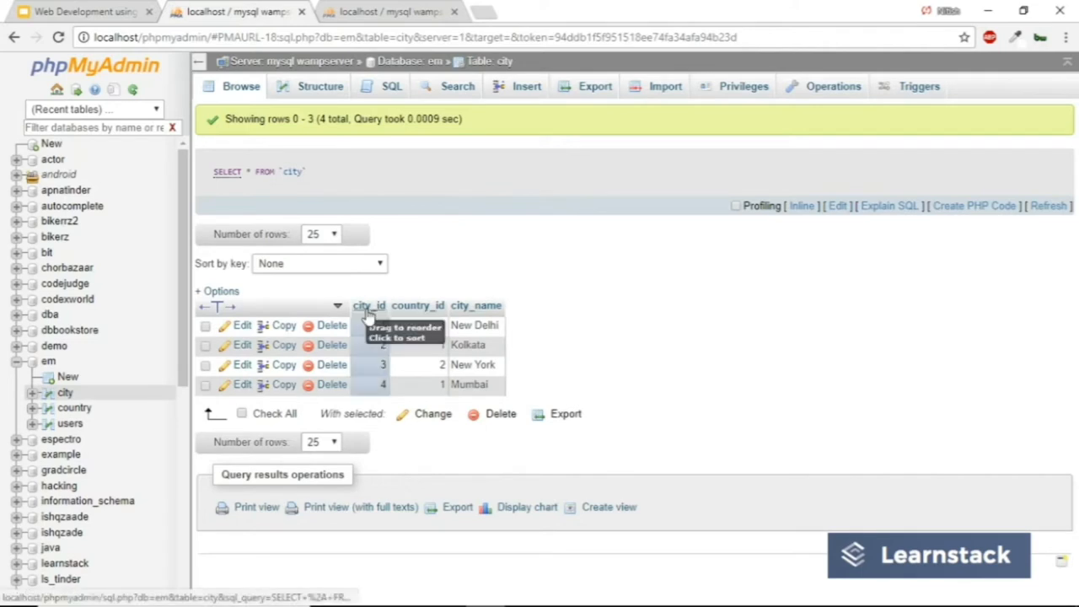
pyautogui.moveTo(479, 305)
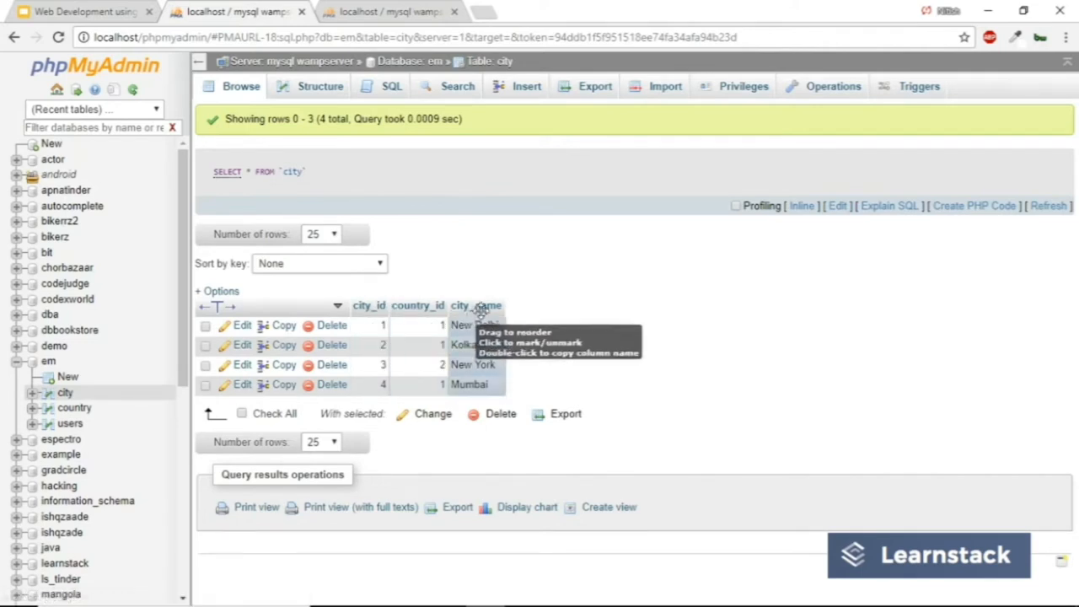
pyautogui.moveTo(526, 327)
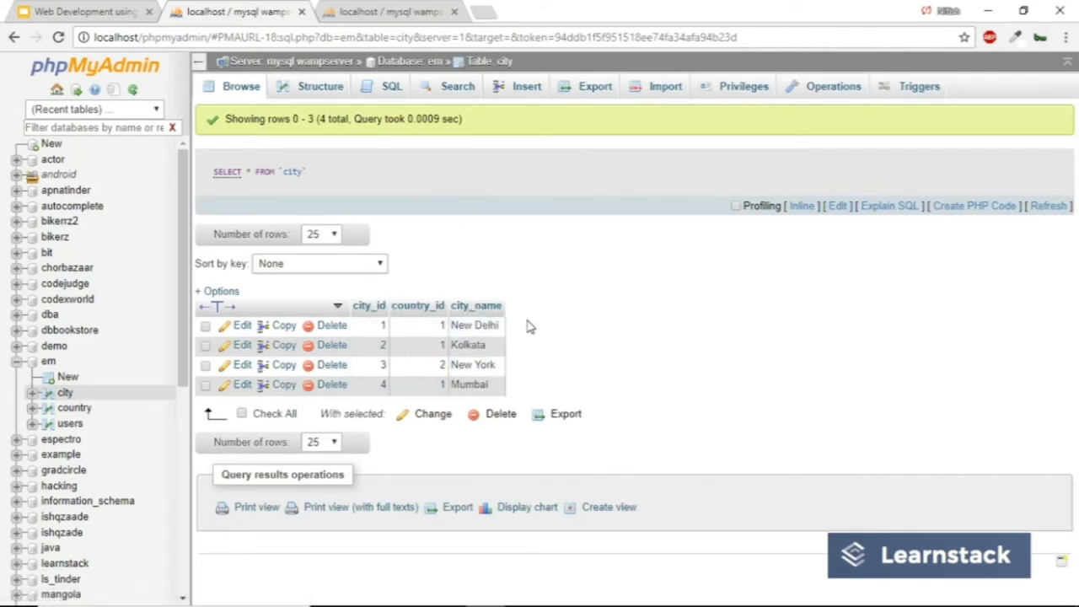
pyautogui.moveTo(502, 273)
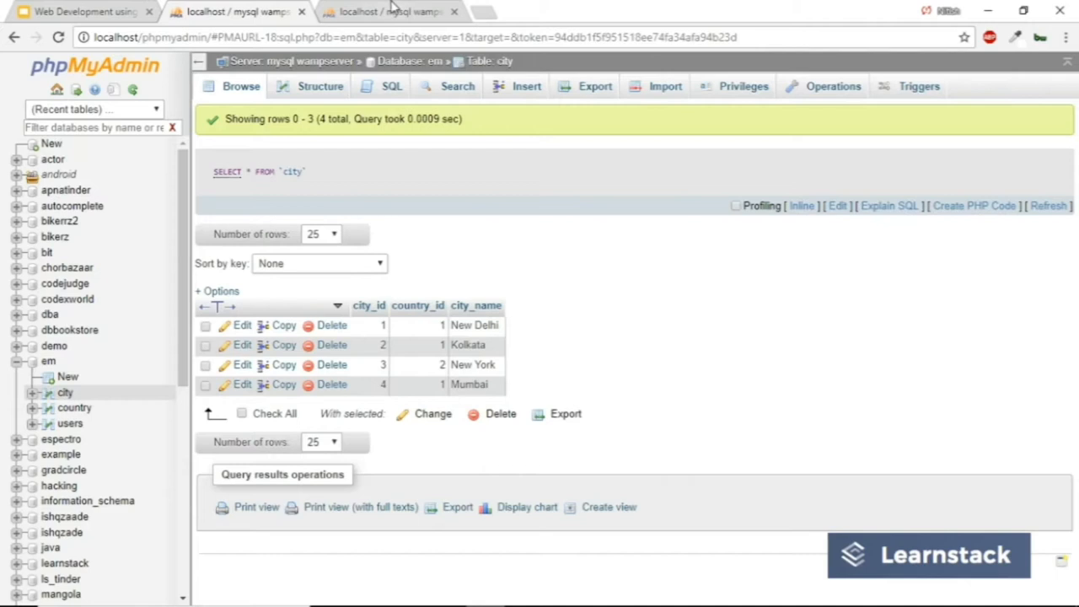
pyautogui.click(74, 407)
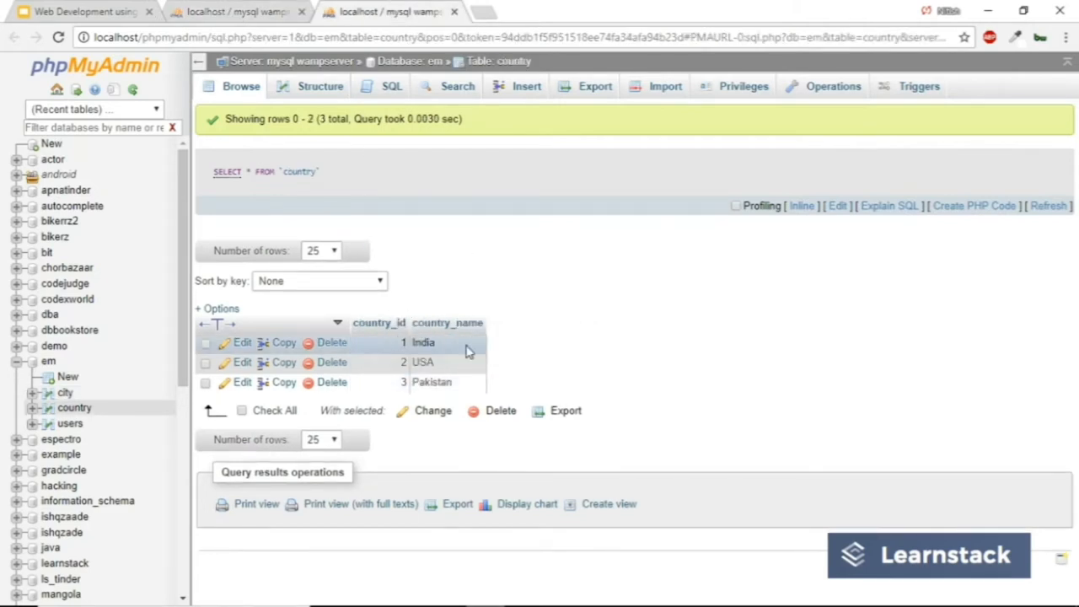
pyautogui.moveTo(347, 242)
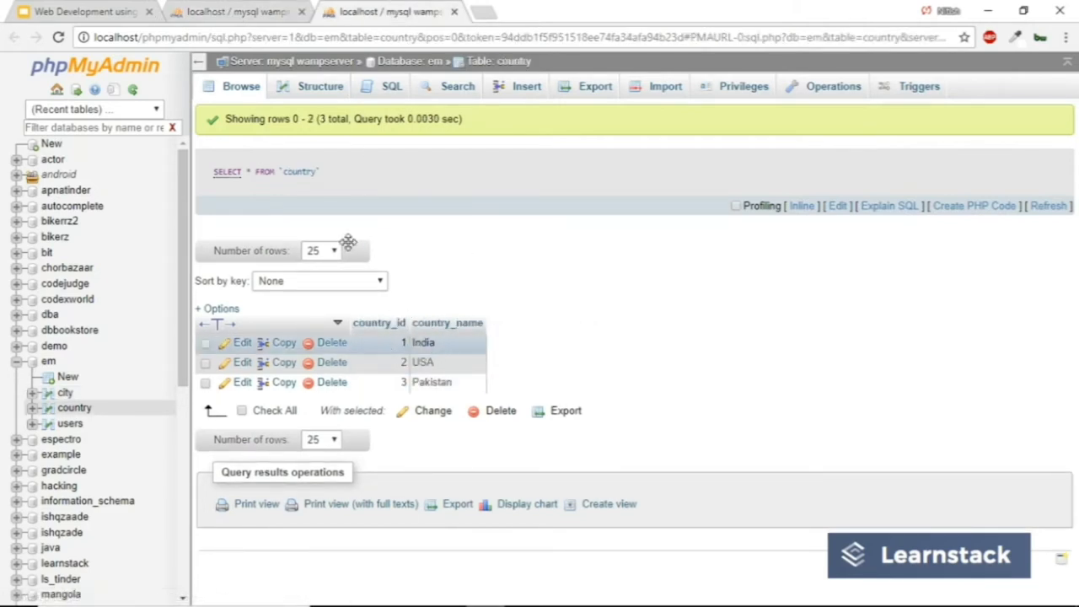
pyautogui.click(65, 391)
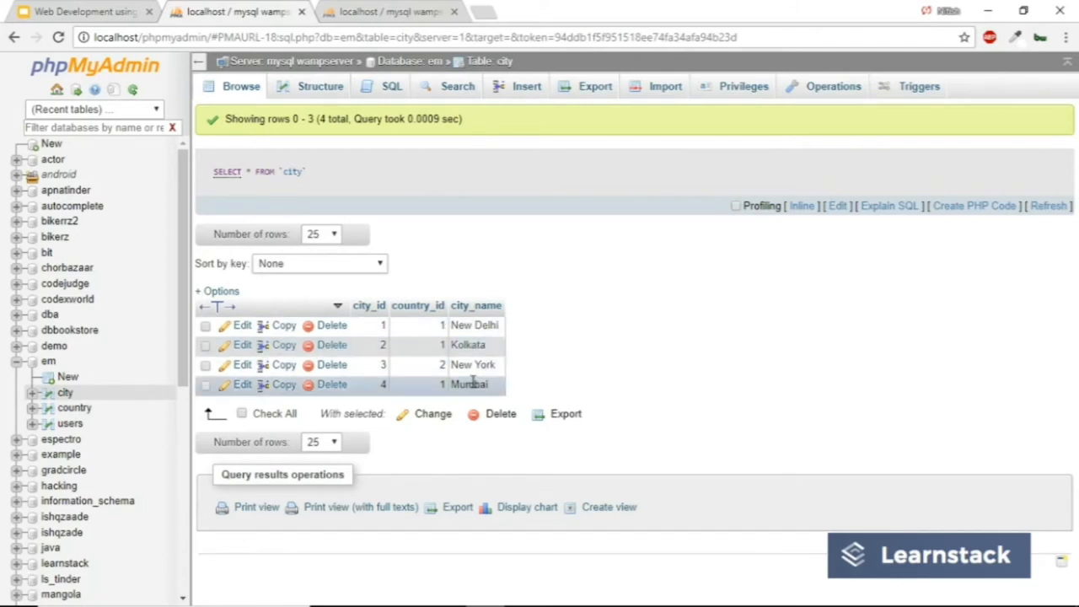
pyautogui.moveTo(455, 344)
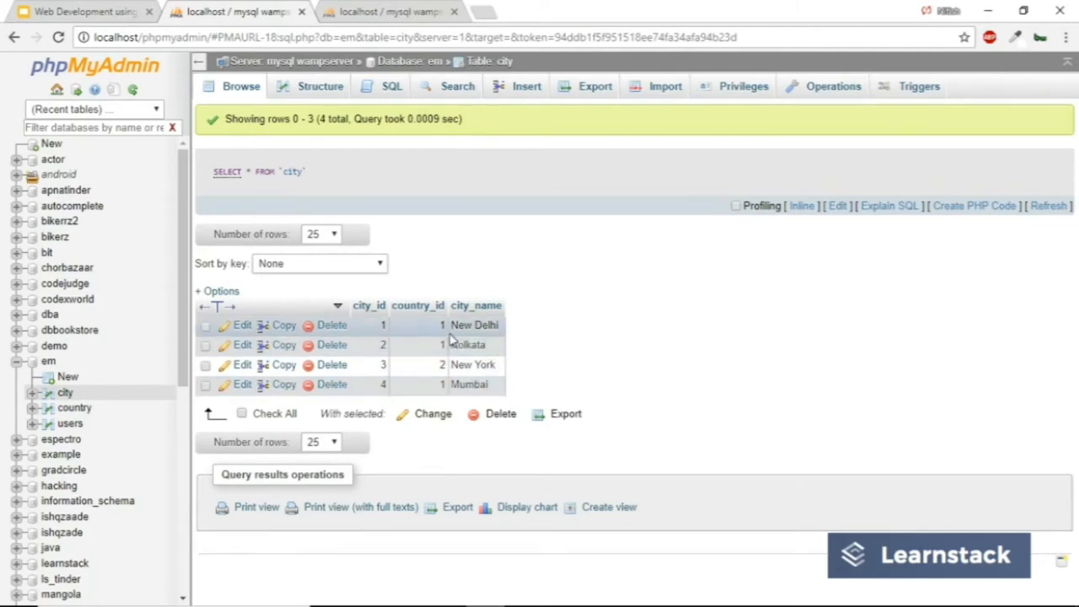
pyautogui.moveTo(440, 337)
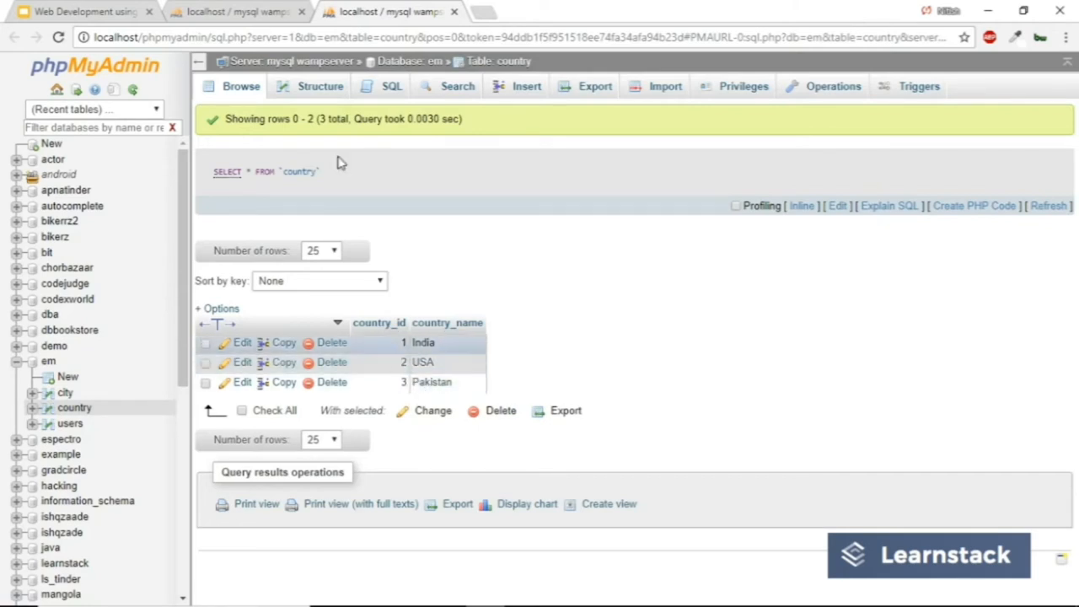
# - Go to the SQL query editor for the country table
pyautogui.click(64, 393)
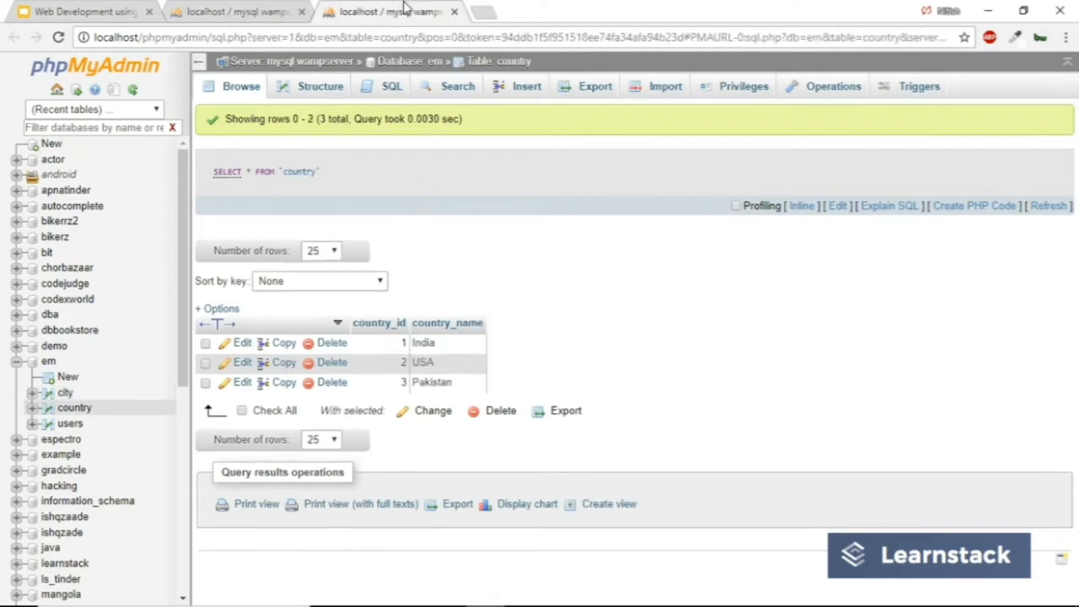
pyautogui.moveTo(398, 116)
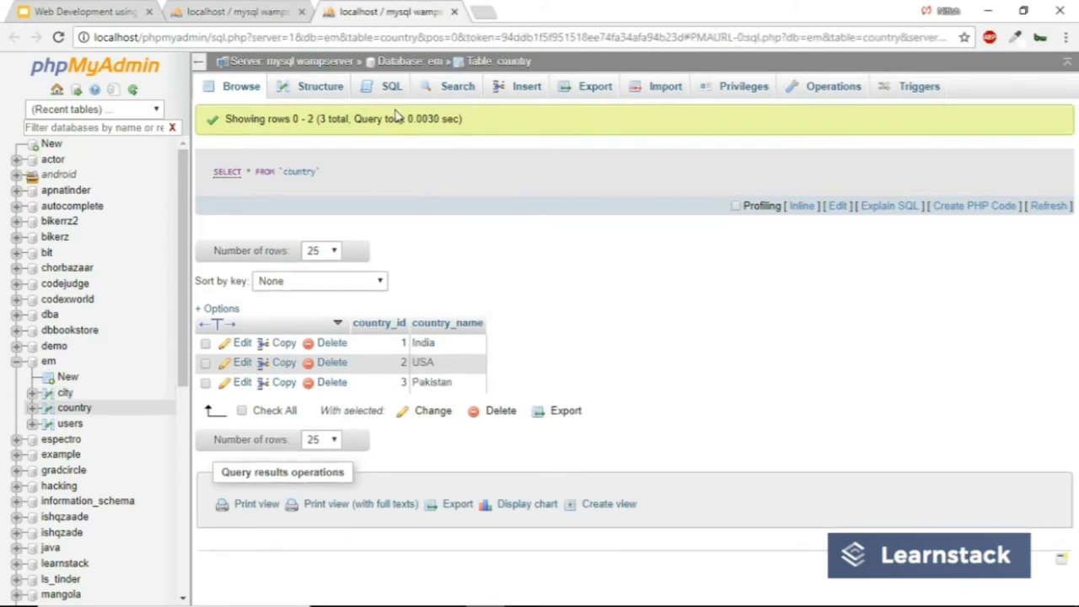
pyautogui.click(391, 86)
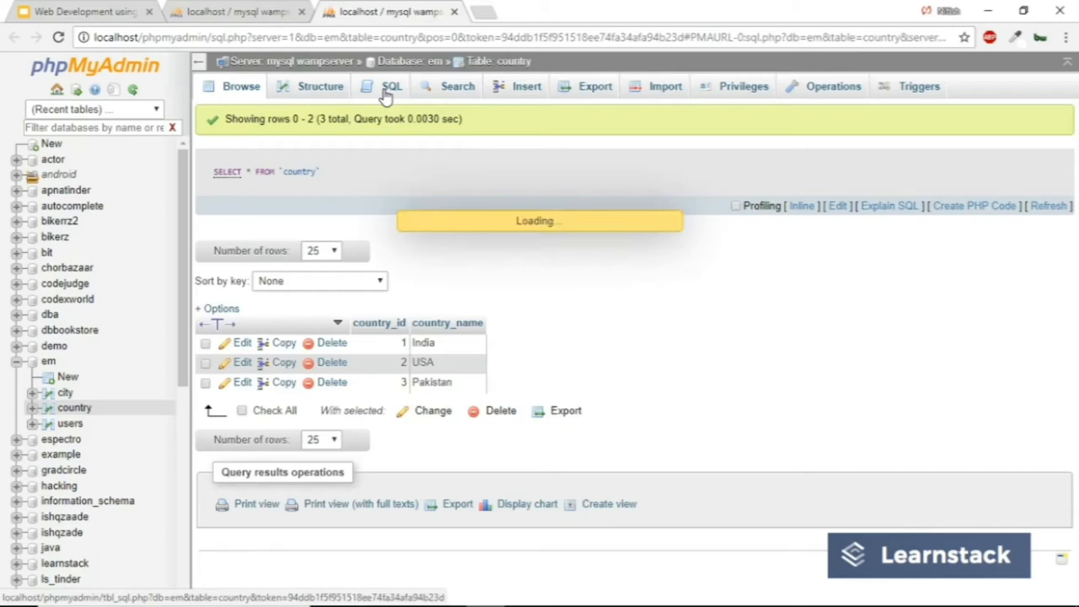
# - Write the partial query SELECT * FROM `country` JOIN `city` ON in the SQL box
pyautogui.click(392, 86)
pyautogui.write('SELECT *')
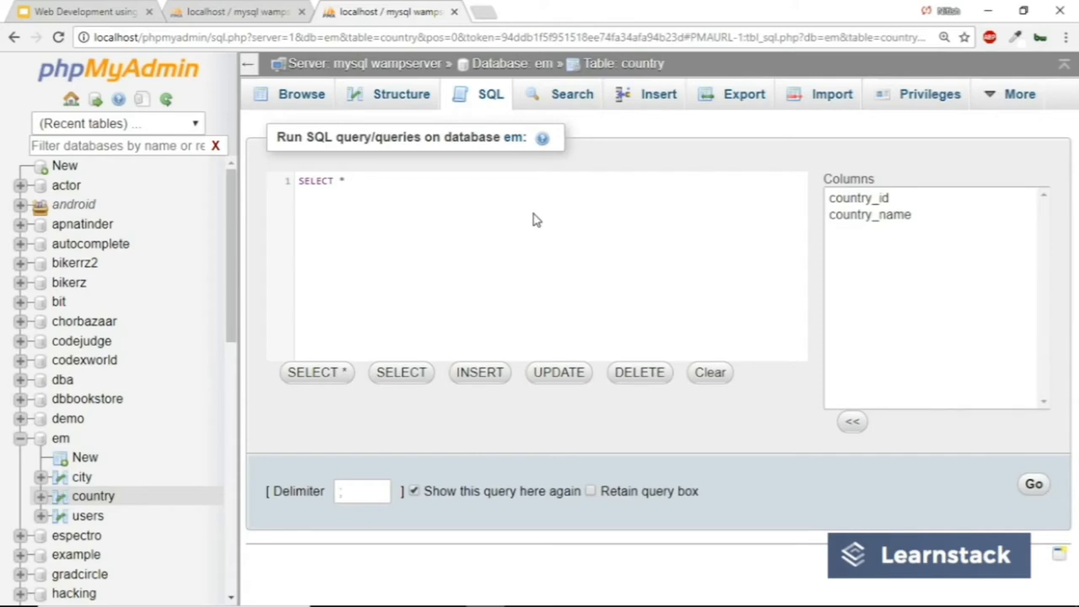
pyautogui.write('FROM `')
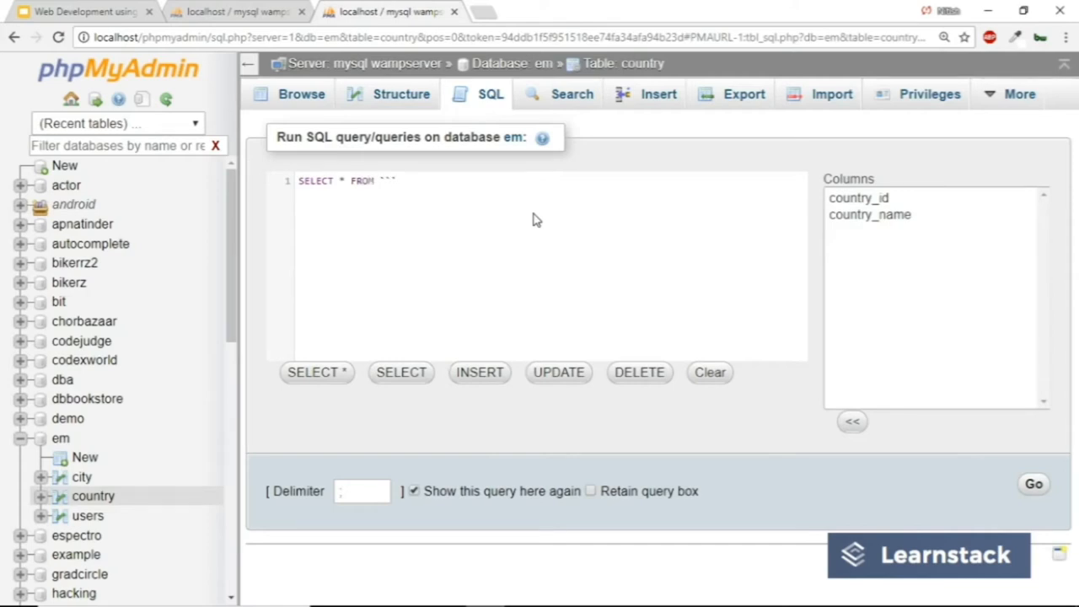
pyautogui.write('cou')
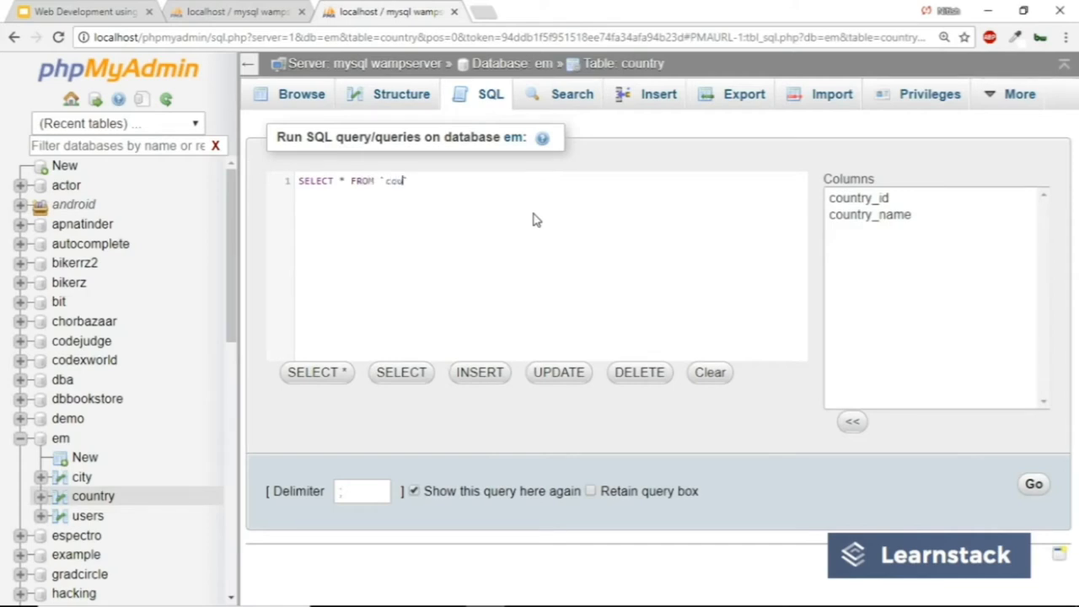
pyautogui.write('ntry')
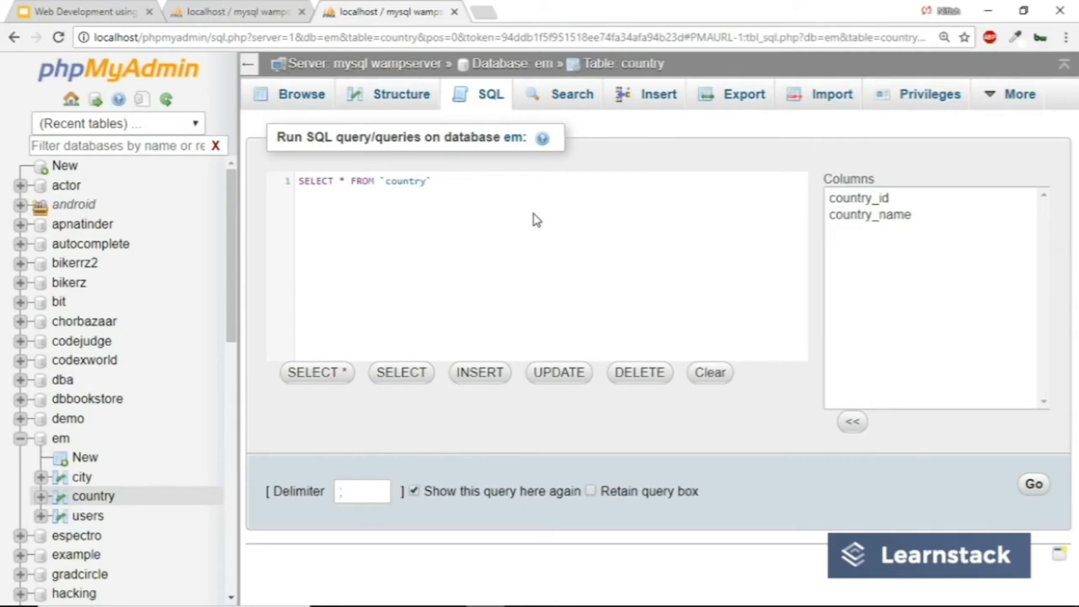
pyautogui.press('Return')
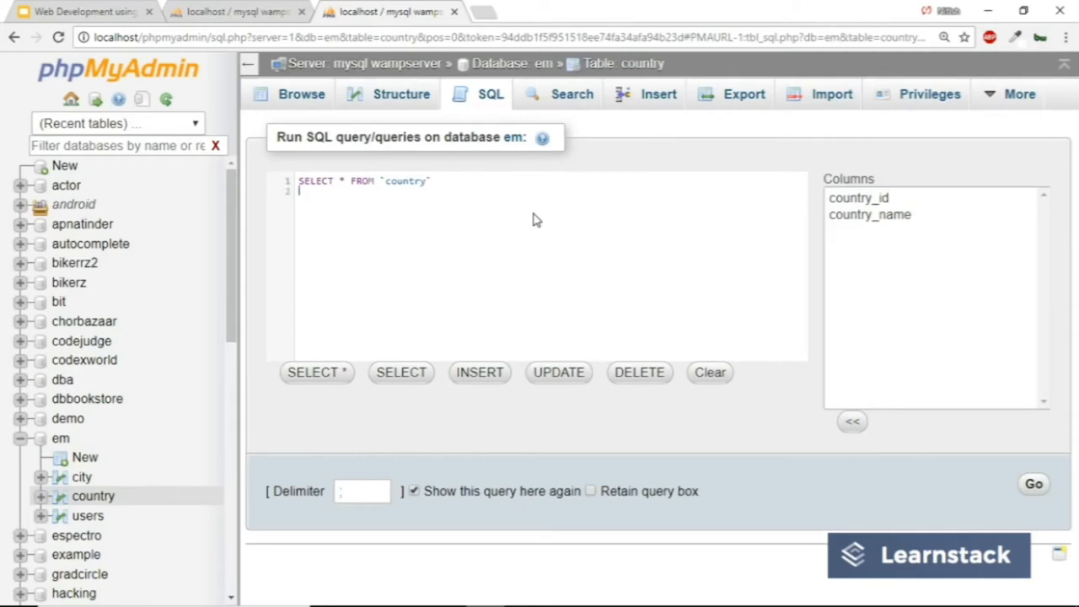
pyautogui.write('JOIN `city')
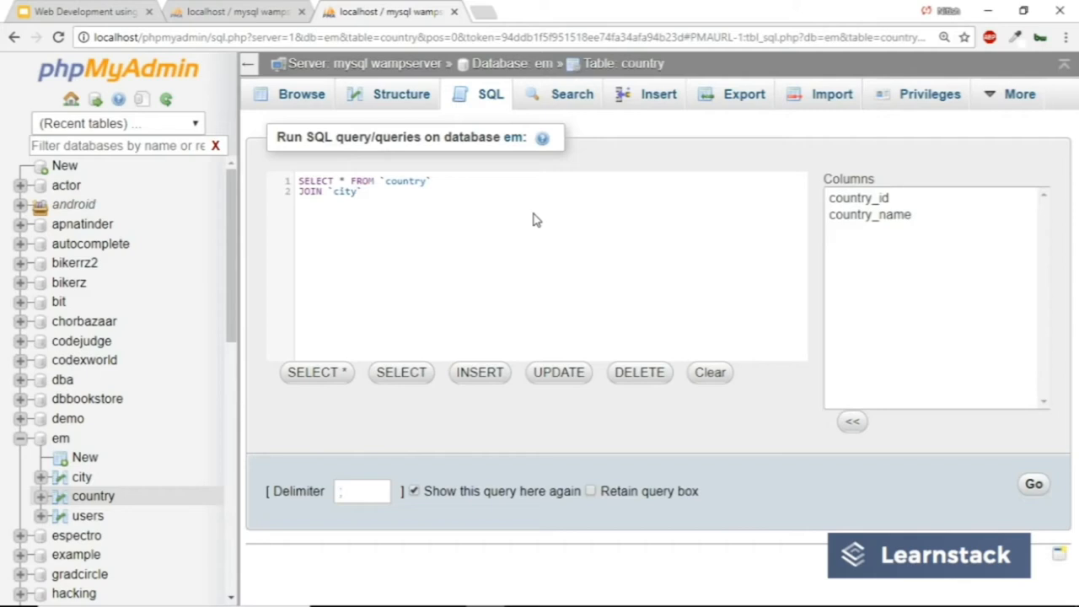
pyautogui.write('ON')
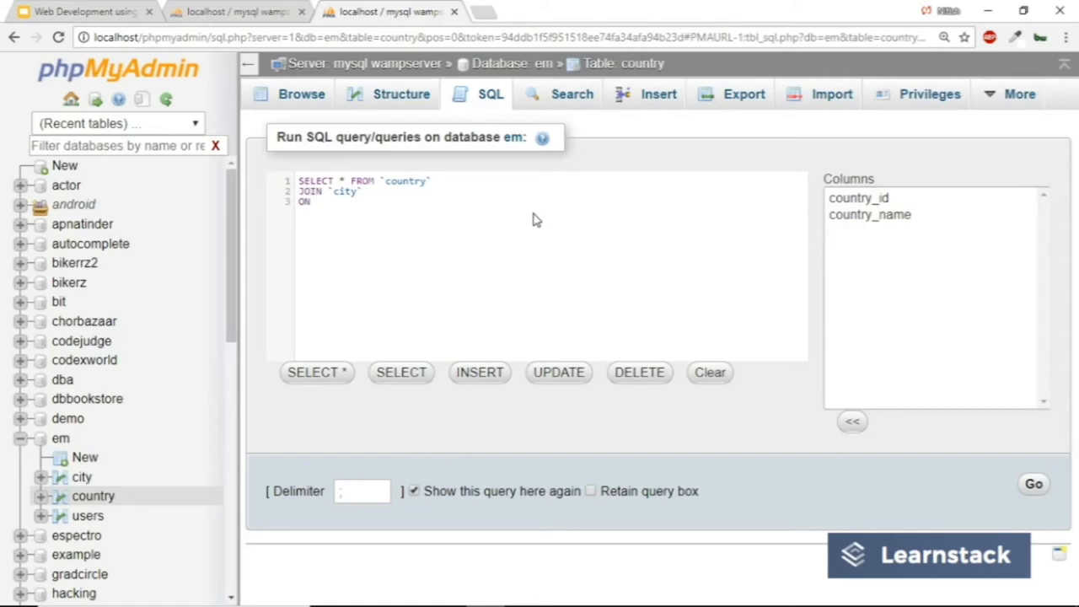
pyautogui.moveTo(499, 163)
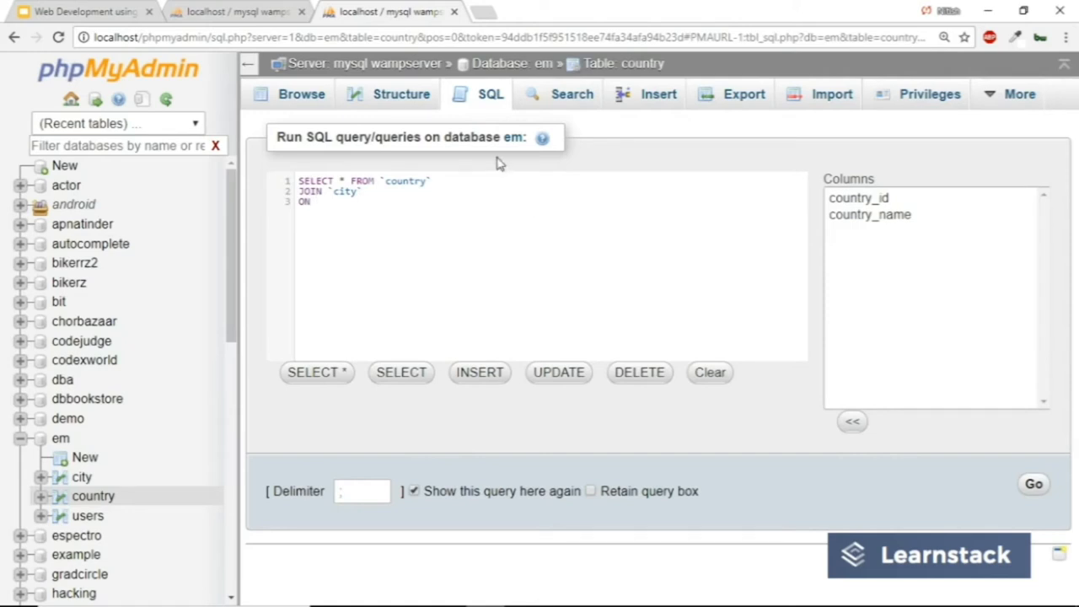
# - Complete the condition ON `city`.`country_id` = `country`.`country_id`
pyautogui.click(317, 203)
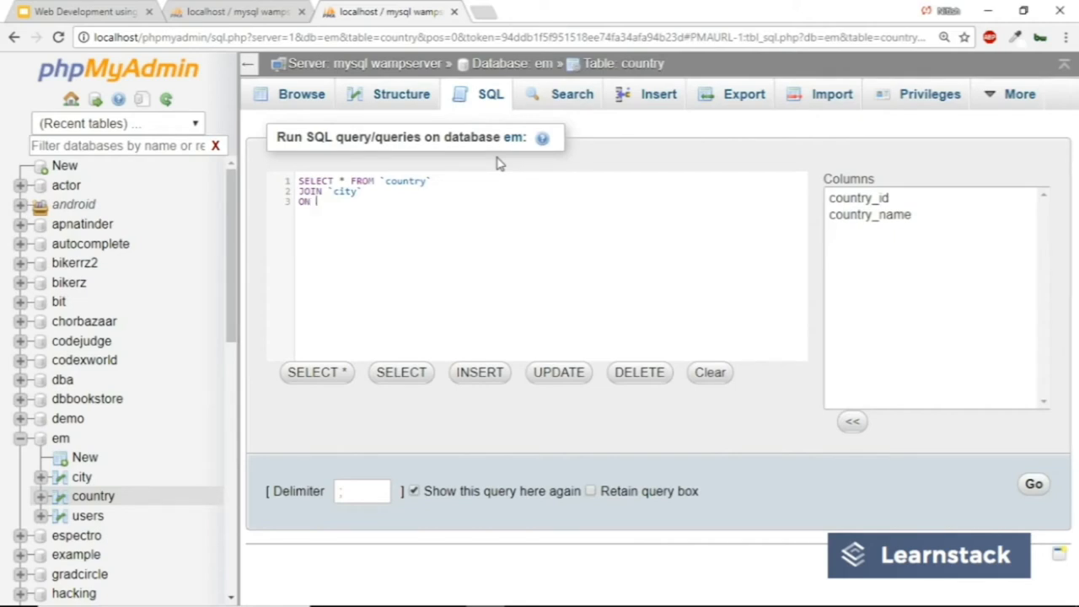
pyautogui.write('``')
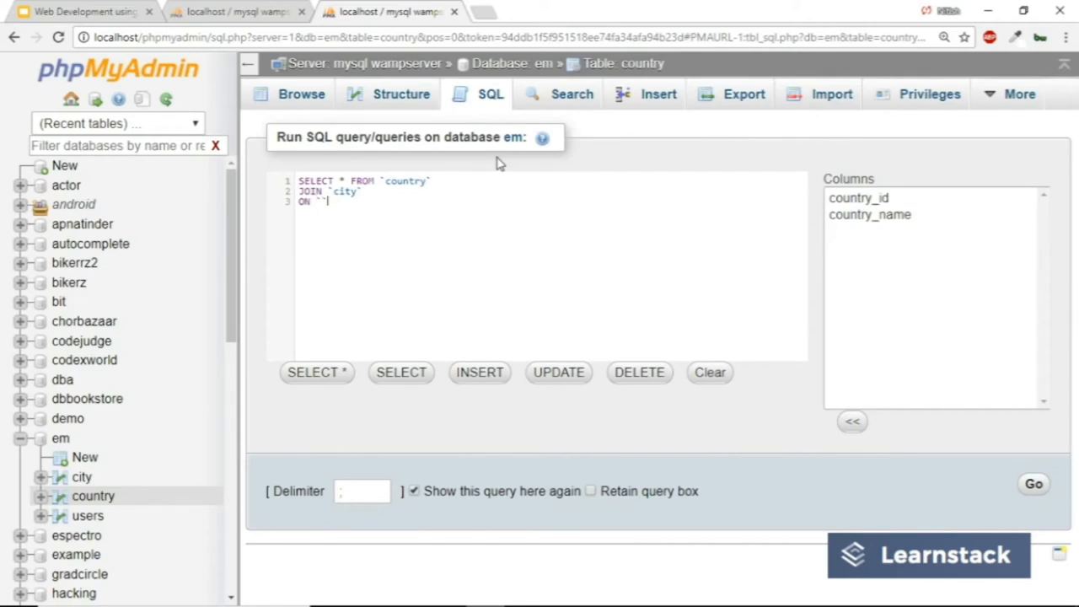
pyautogui.write('city')
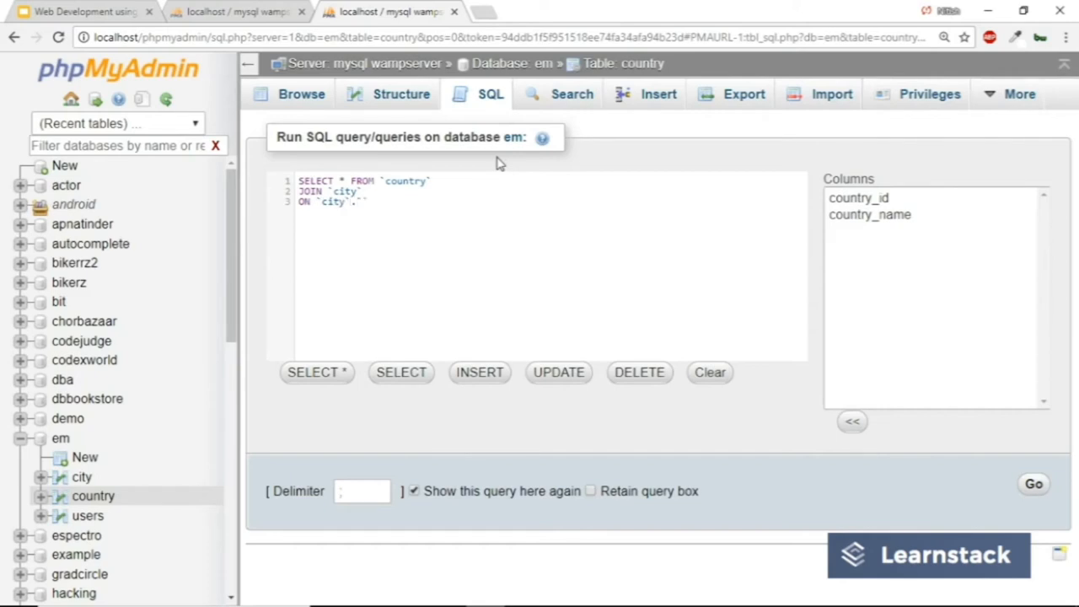
pyautogui.write('country')
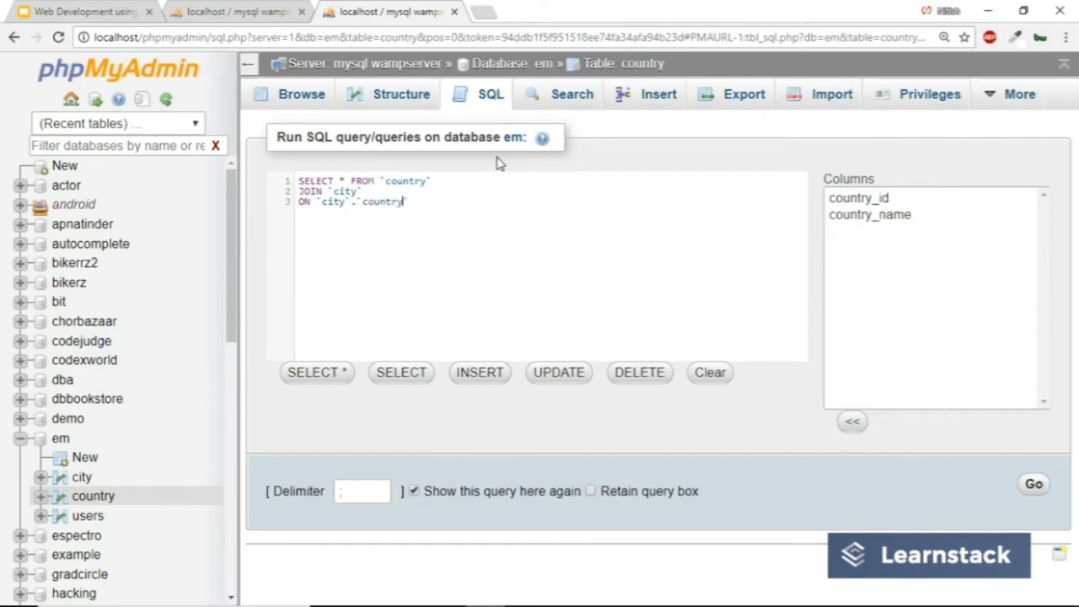
pyautogui.write('_id')
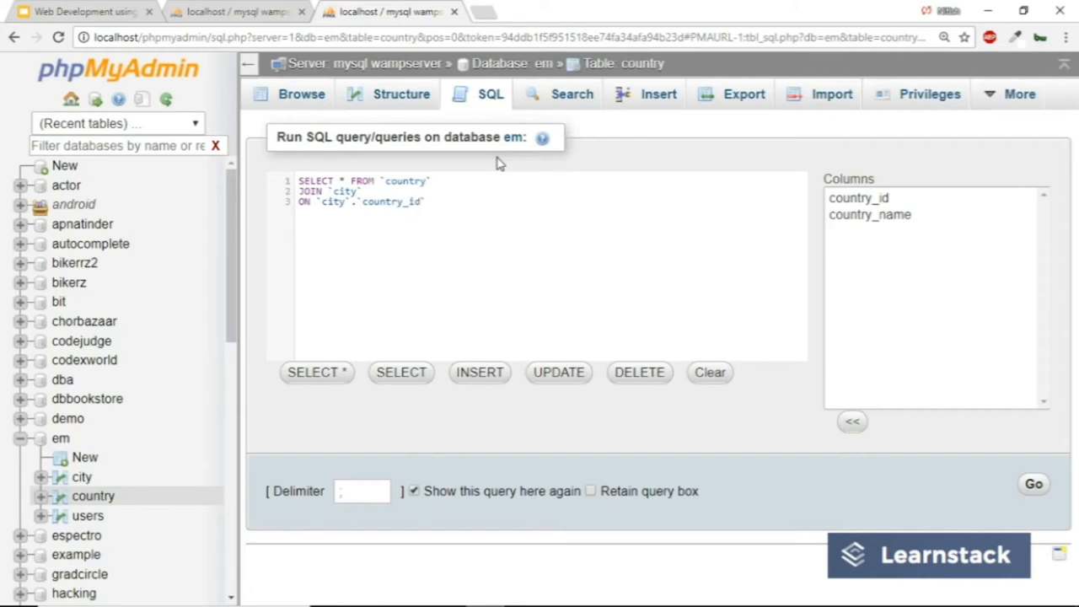
pyautogui.write('=`')
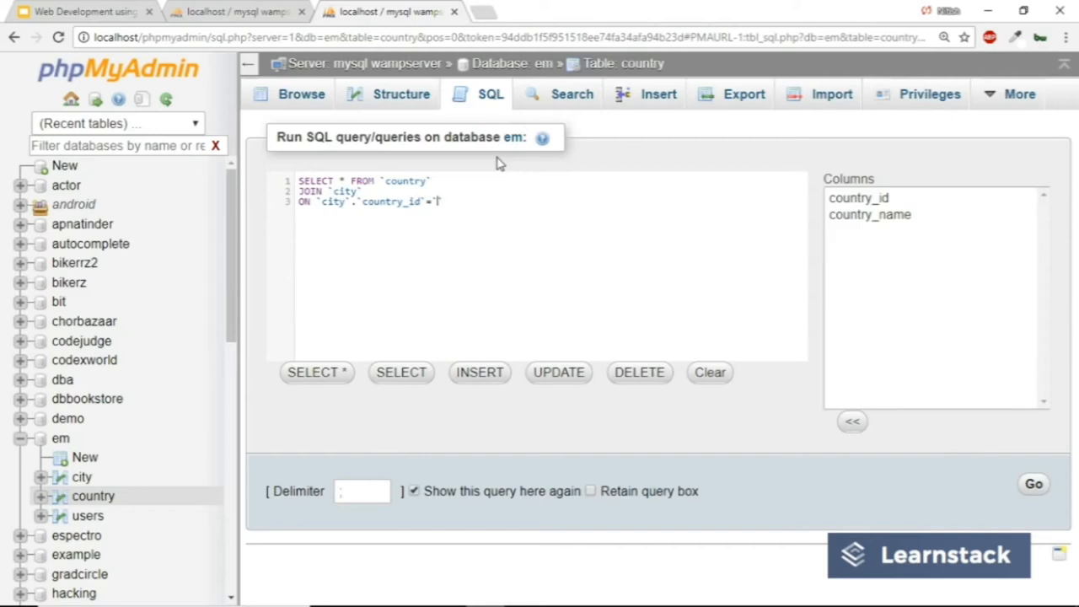
pyautogui.write('country`.``')
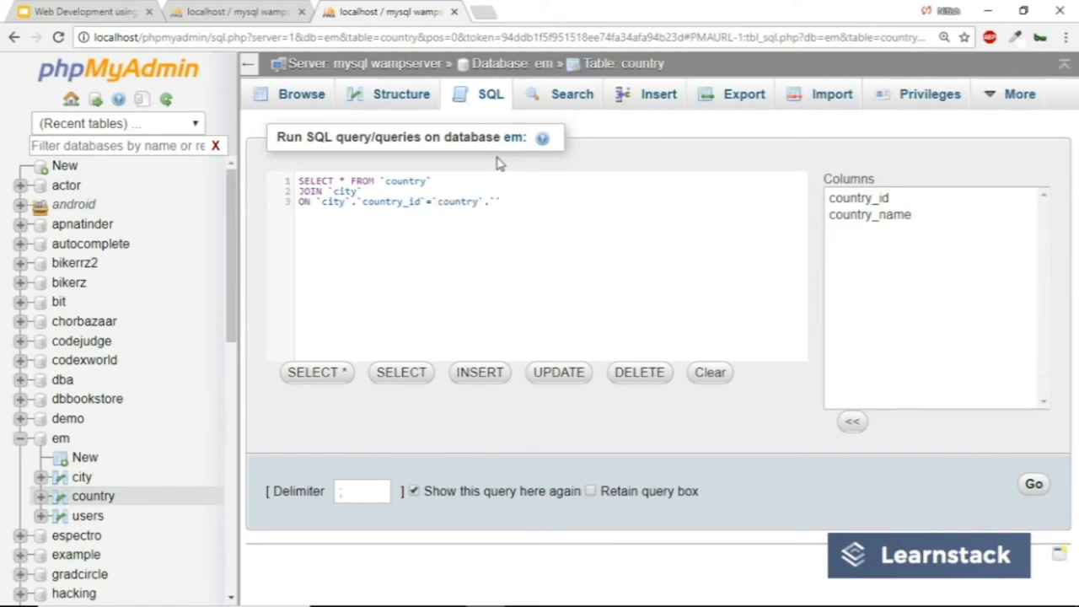
pyautogui.write('country')
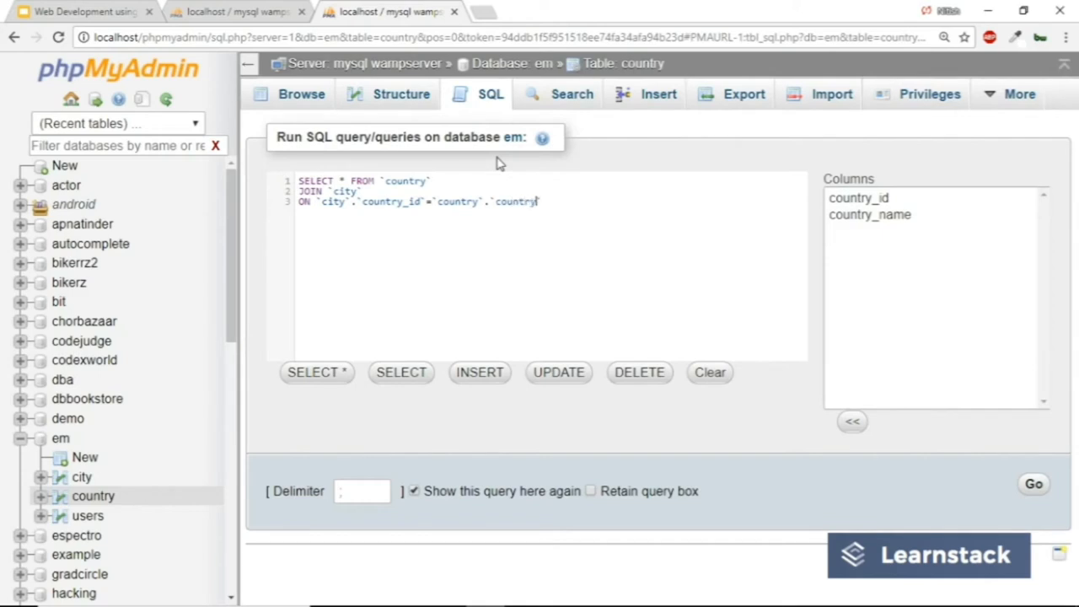
pyautogui.write('_id`')
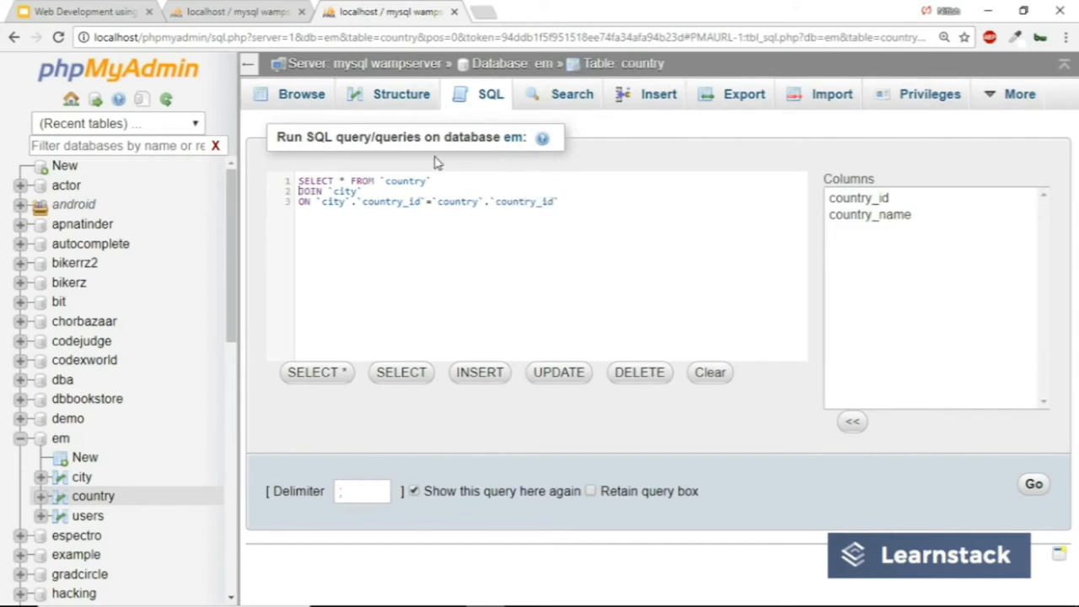
# - Make the query an INNER JOIN, run it for four matched rows, and switch to the slides
pyautogui.write('INNER')
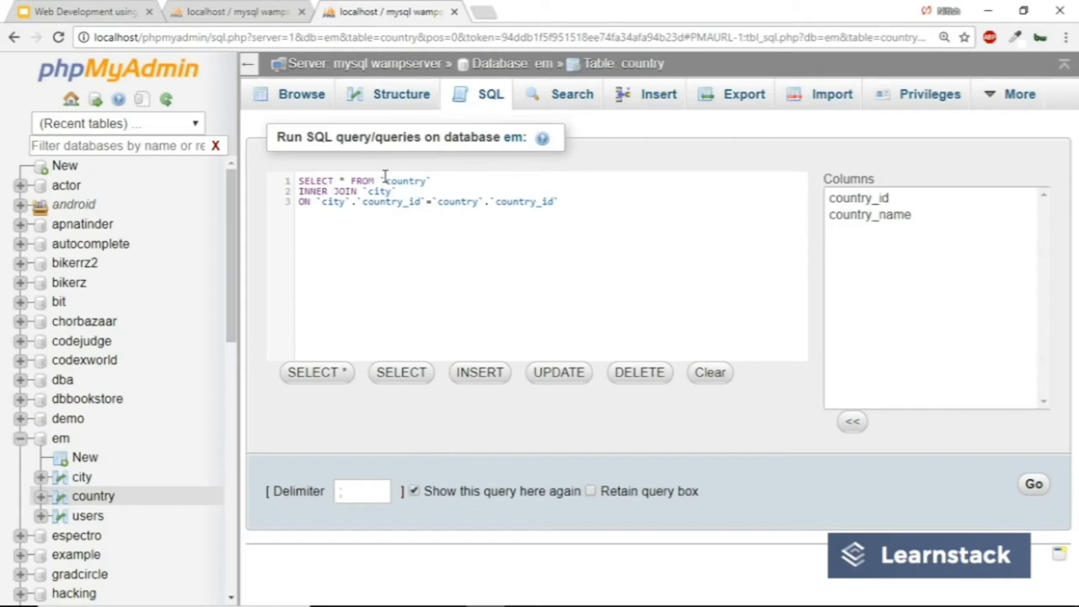
pyautogui.moveTo(690, 317)
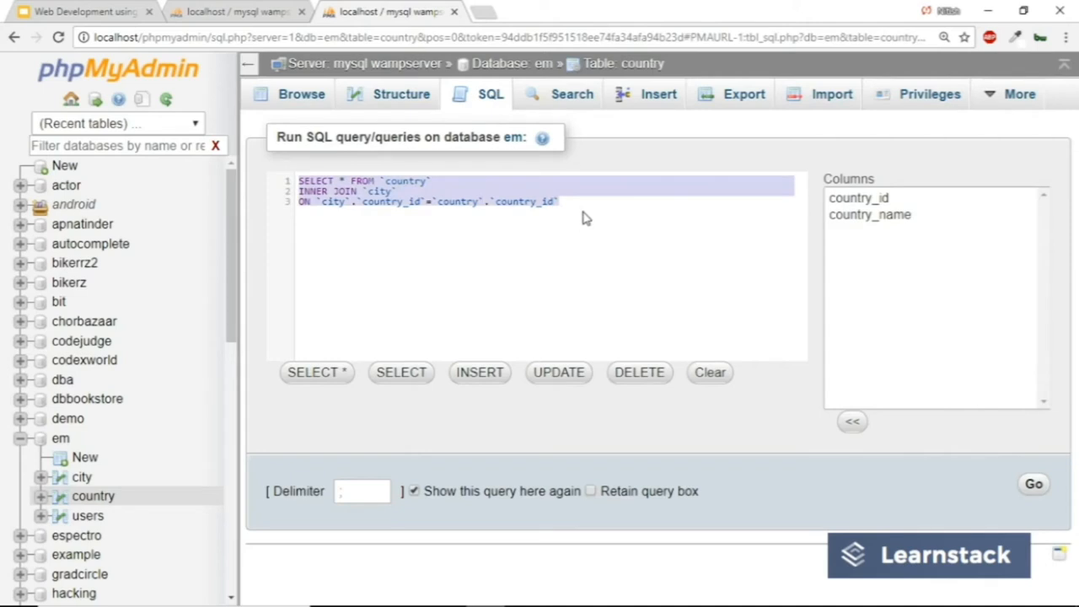
pyautogui.moveTo(1034, 484)
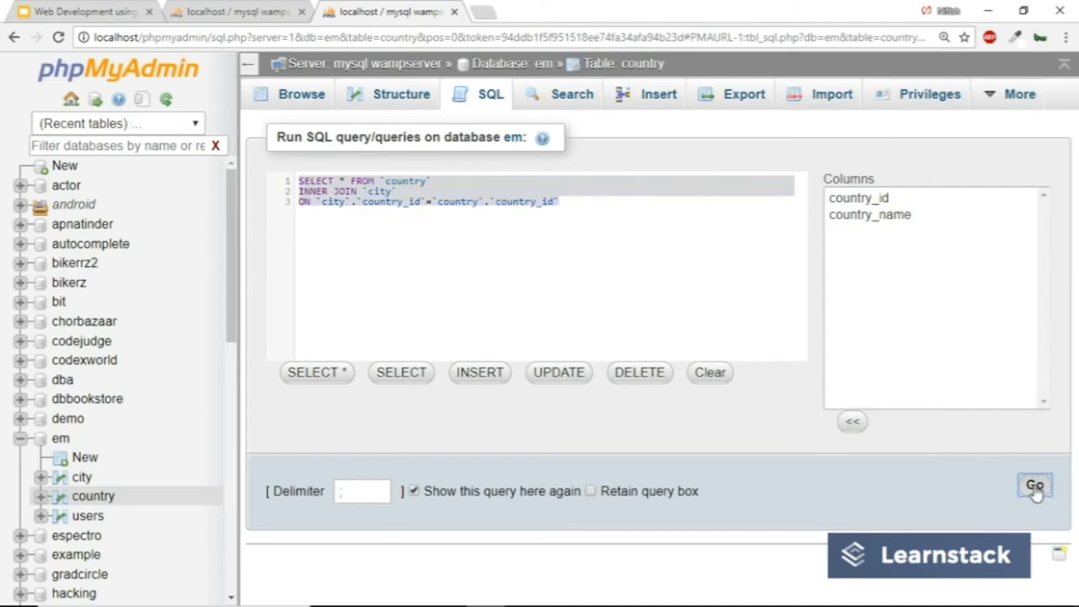
pyautogui.click(1036, 486)
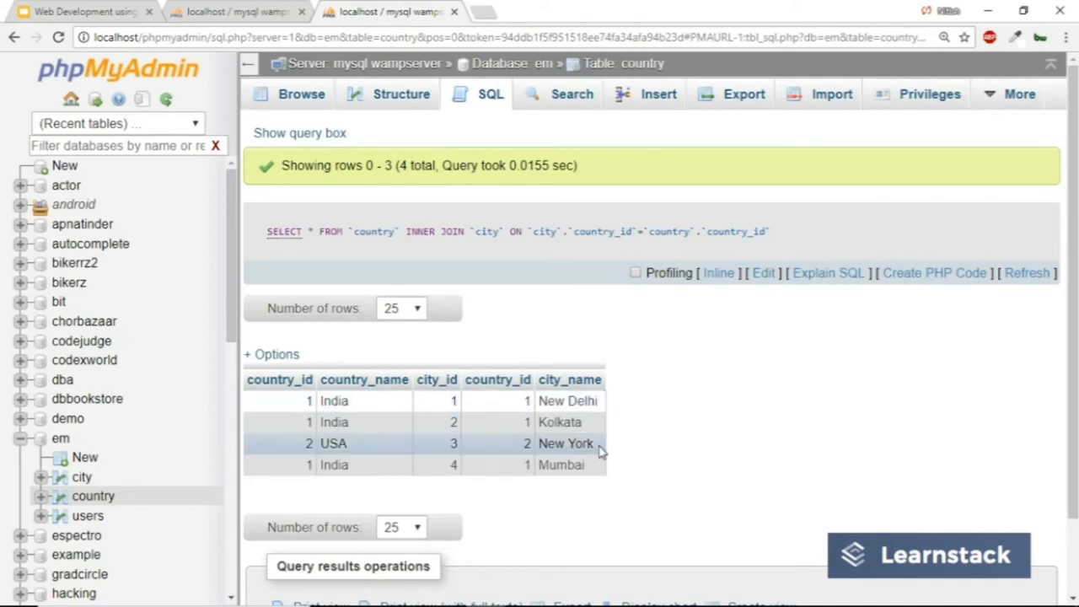
pyautogui.moveTo(367, 466)
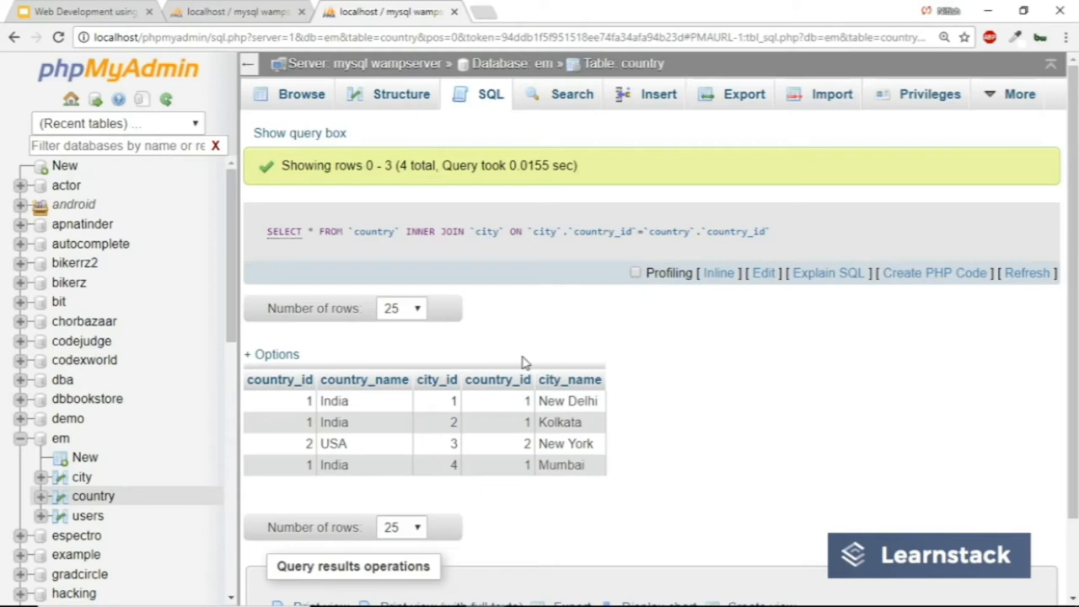
pyautogui.moveTo(388, 158)
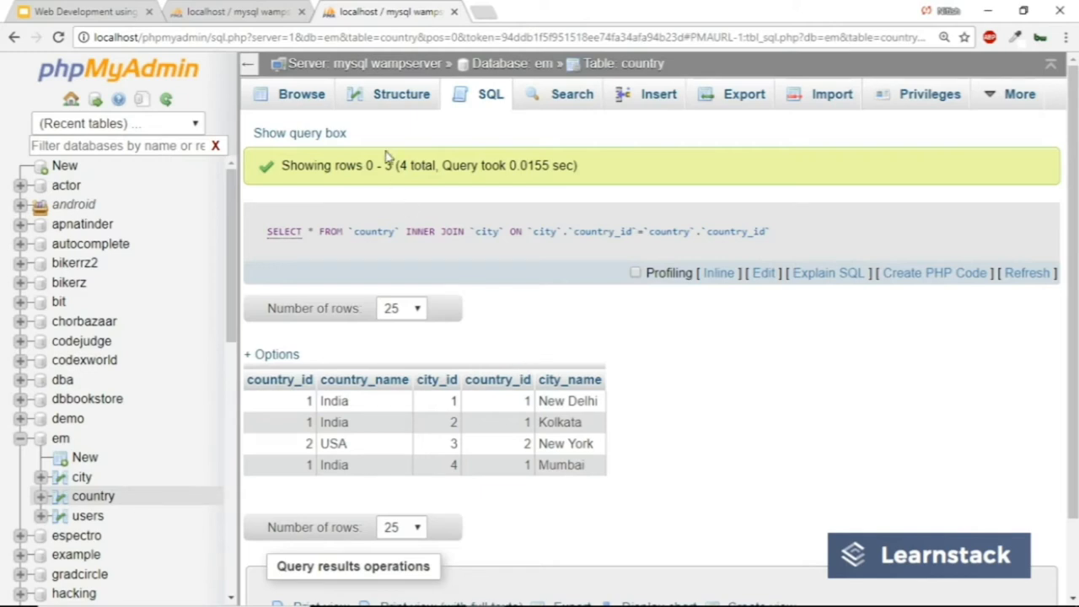
pyautogui.click(81, 12)
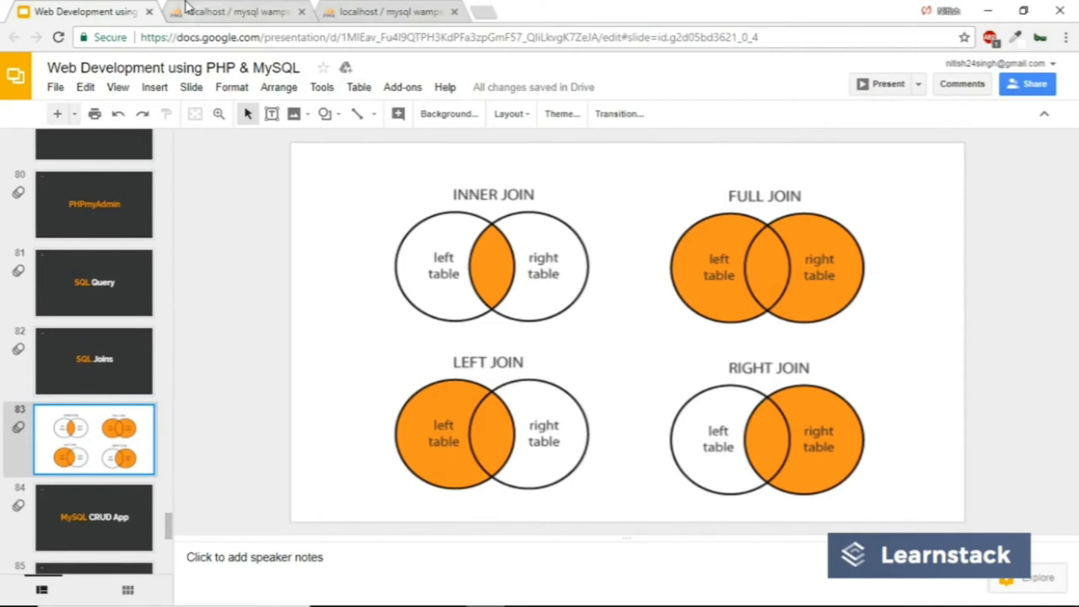
# - Review the SQL Joins Venn-diagram slide and return to the INNER JOIN results
pyautogui.click(387, 10)
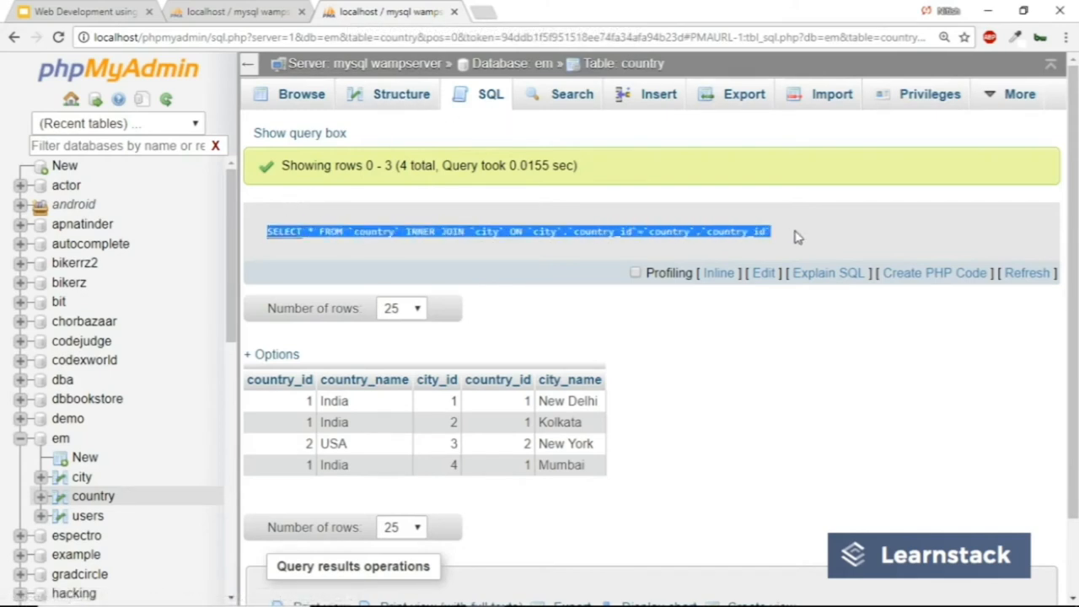
# - Replace INNER with LEFT and run the query, returning five rows including Pakistan with NULLs
pyautogui.click(491, 94)
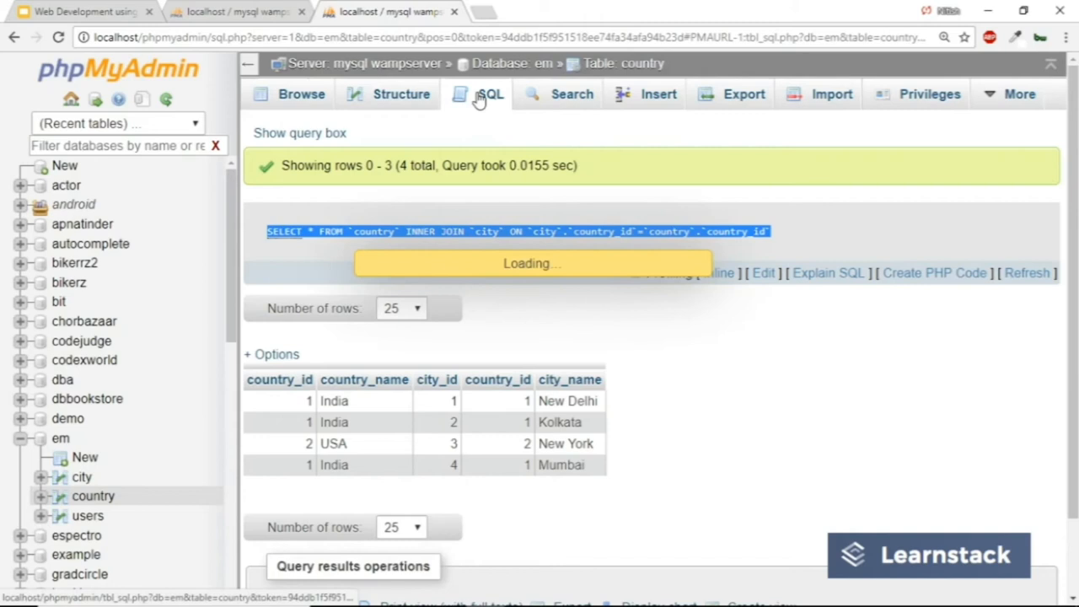
pyautogui.click(489, 95)
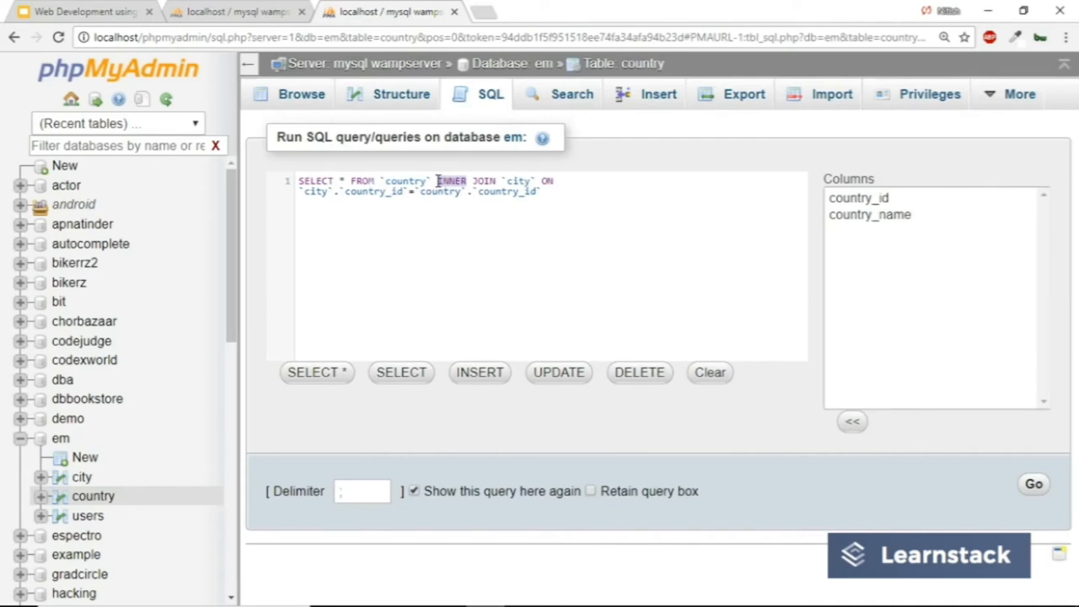
pyautogui.write('LEFT')
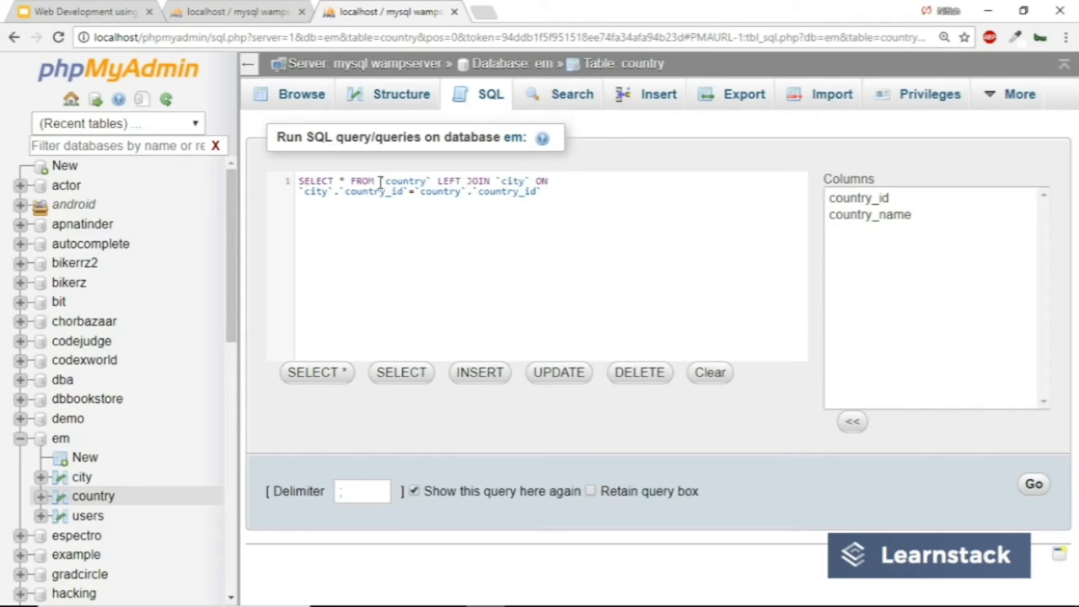
pyautogui.doubleClick(405, 181)
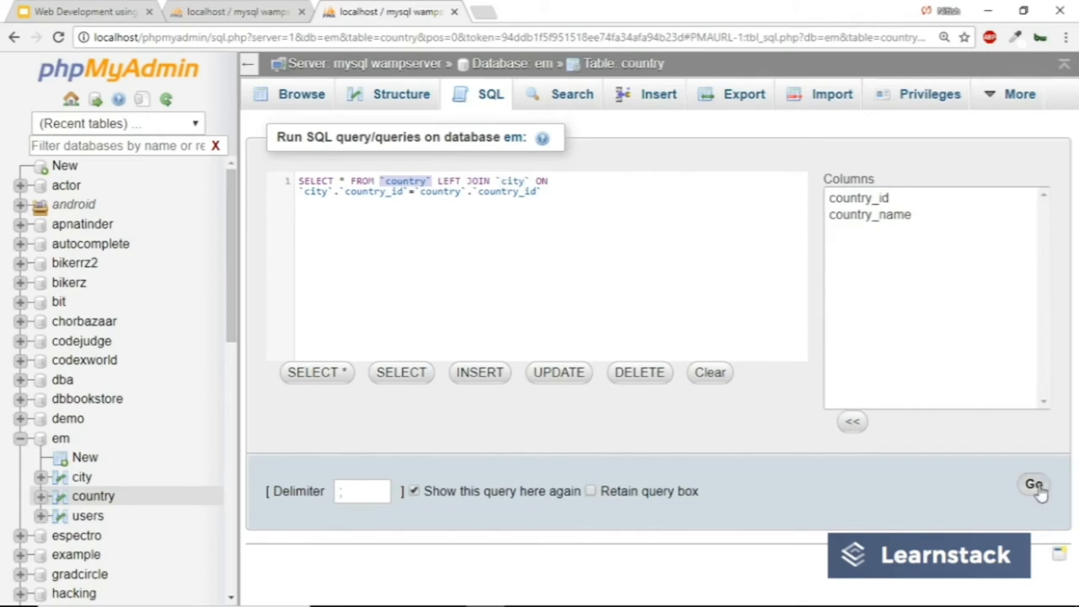
pyautogui.click(1035, 484)
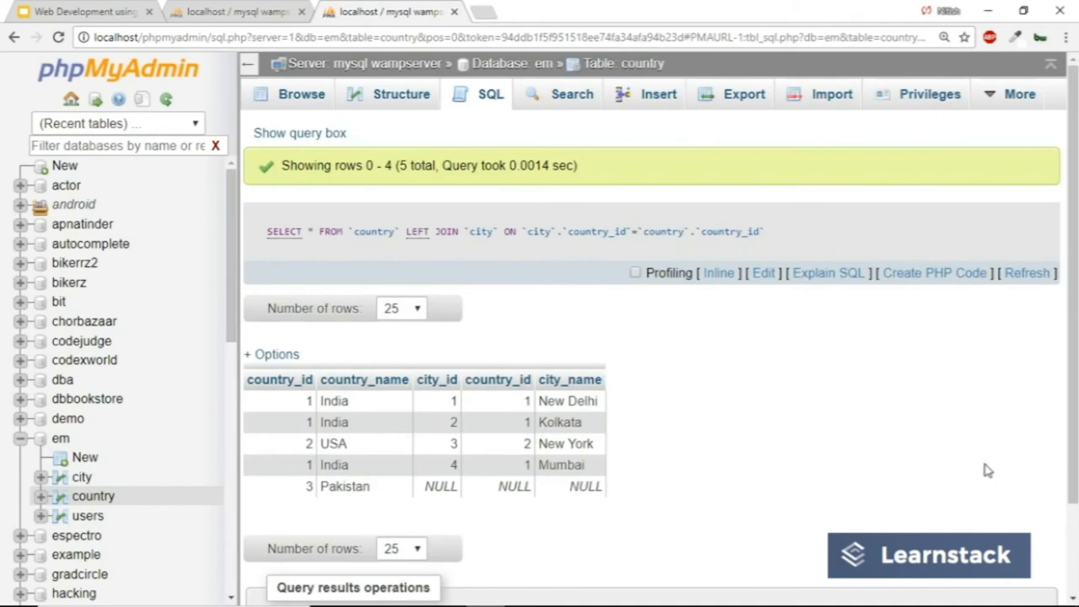
pyautogui.scroll(-3)
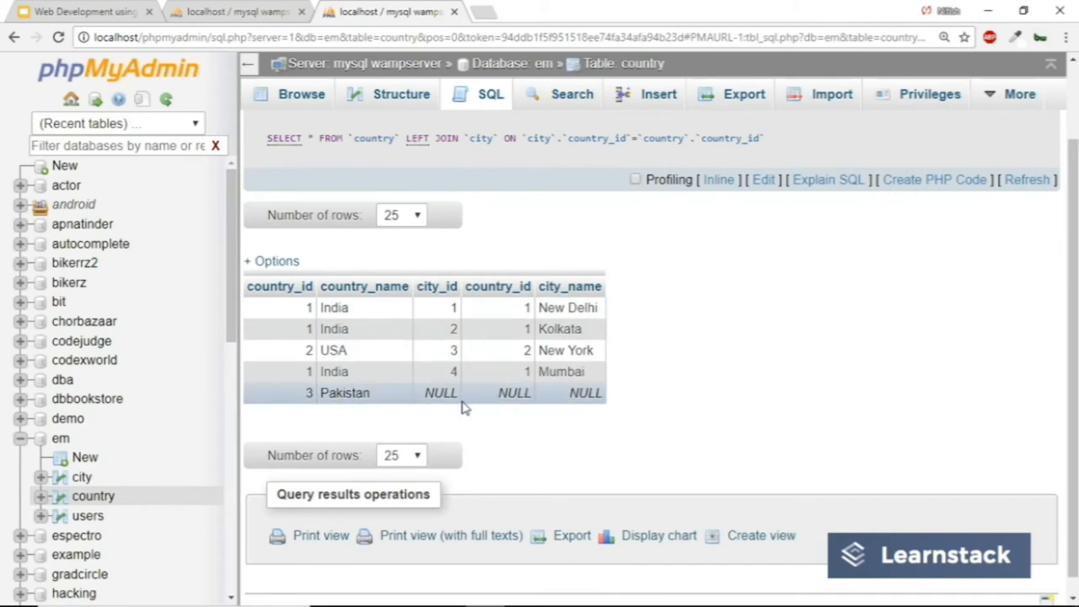
pyautogui.moveTo(559, 391)
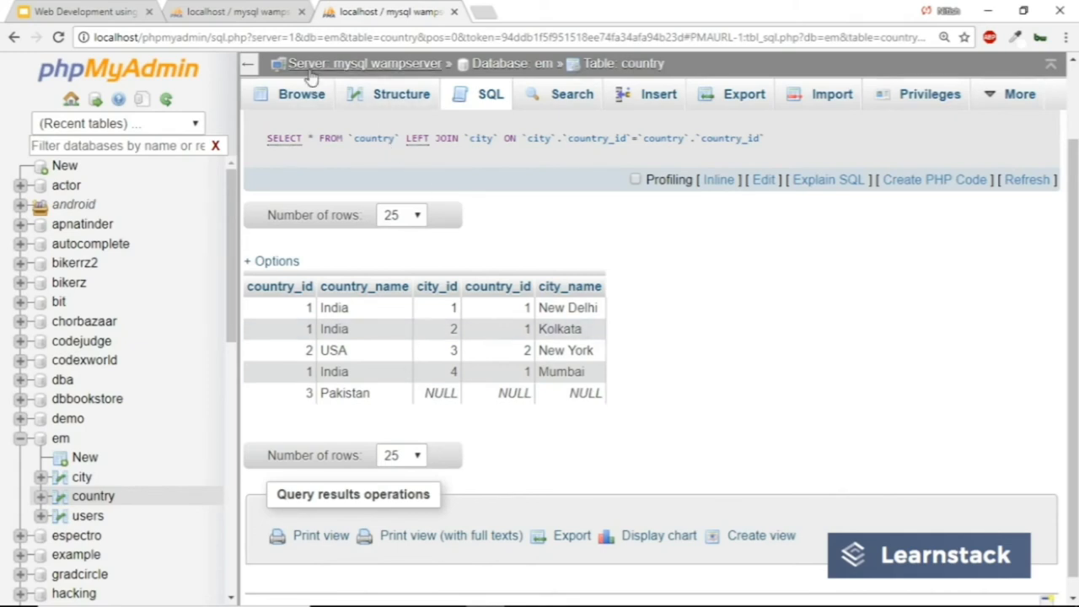
# - Fill the city Insert form with country_id 7 and city_name Colombo
pyautogui.click(81, 476)
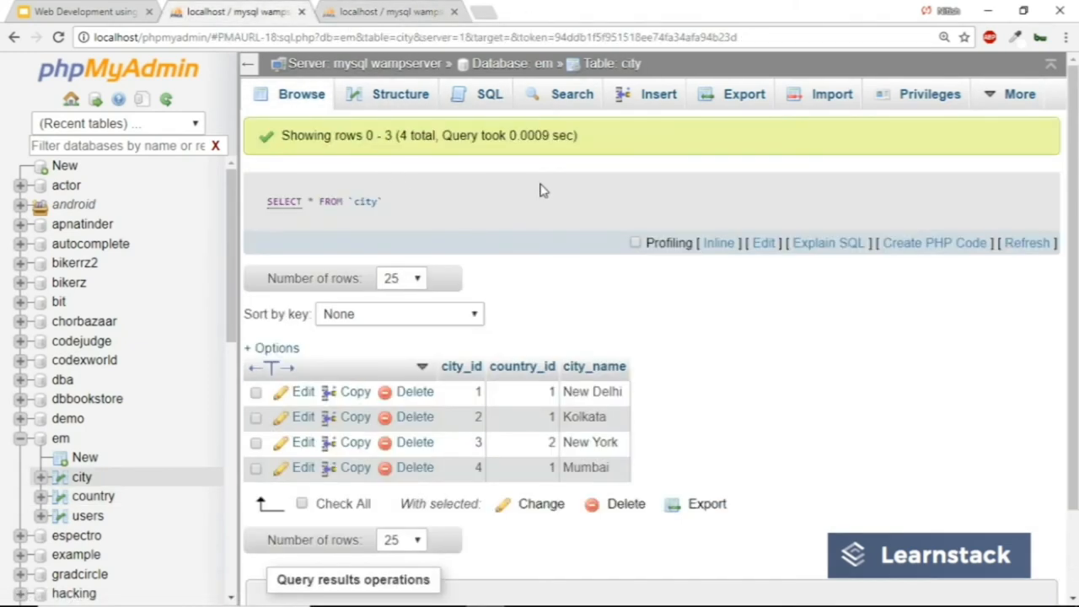
pyautogui.click(657, 95)
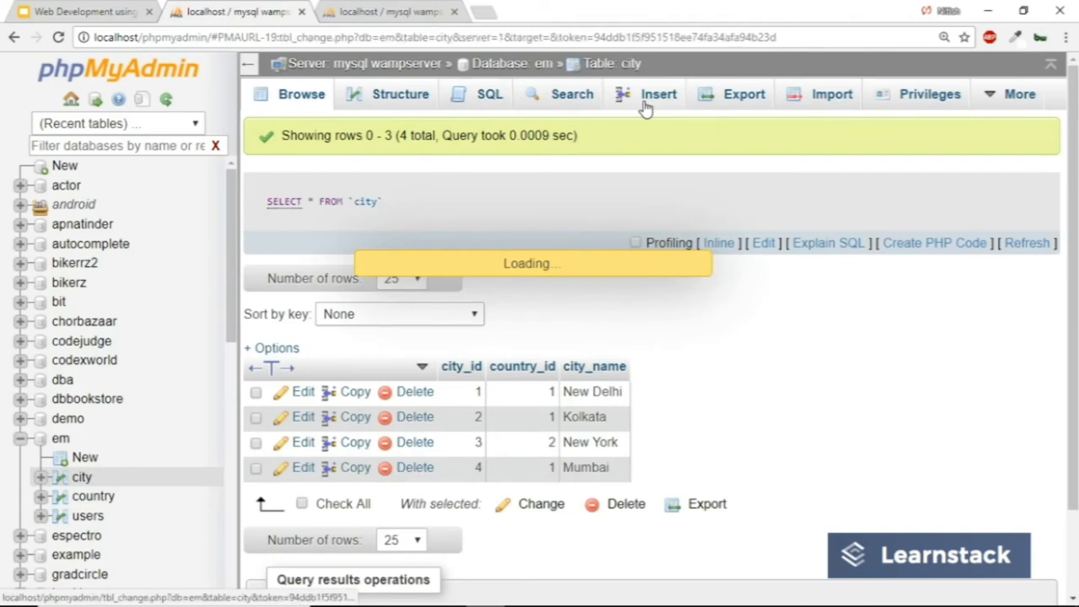
pyautogui.click(658, 95)
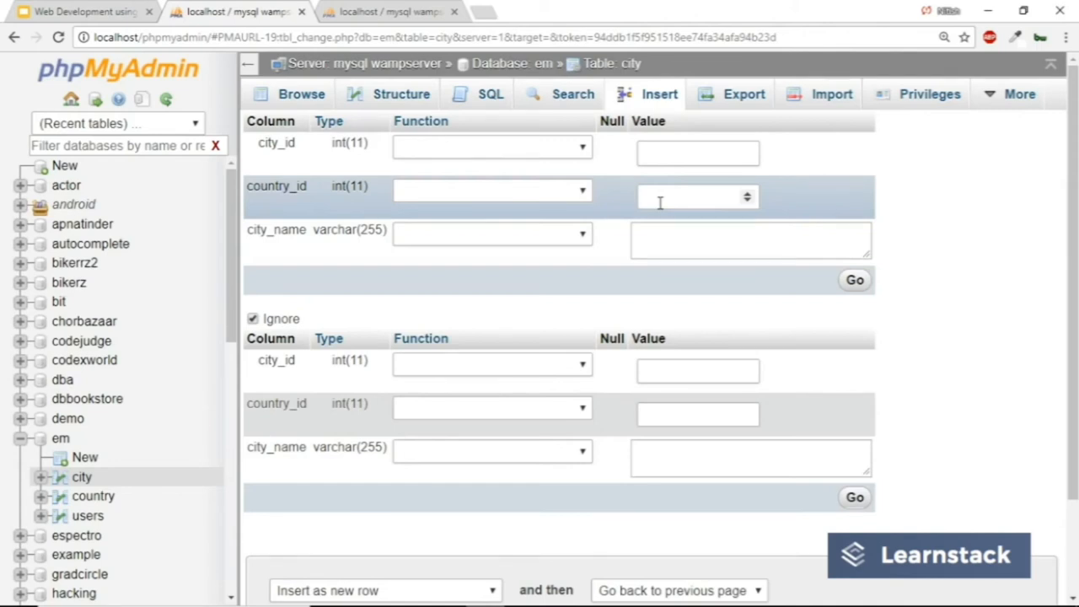
pyautogui.click(691, 195)
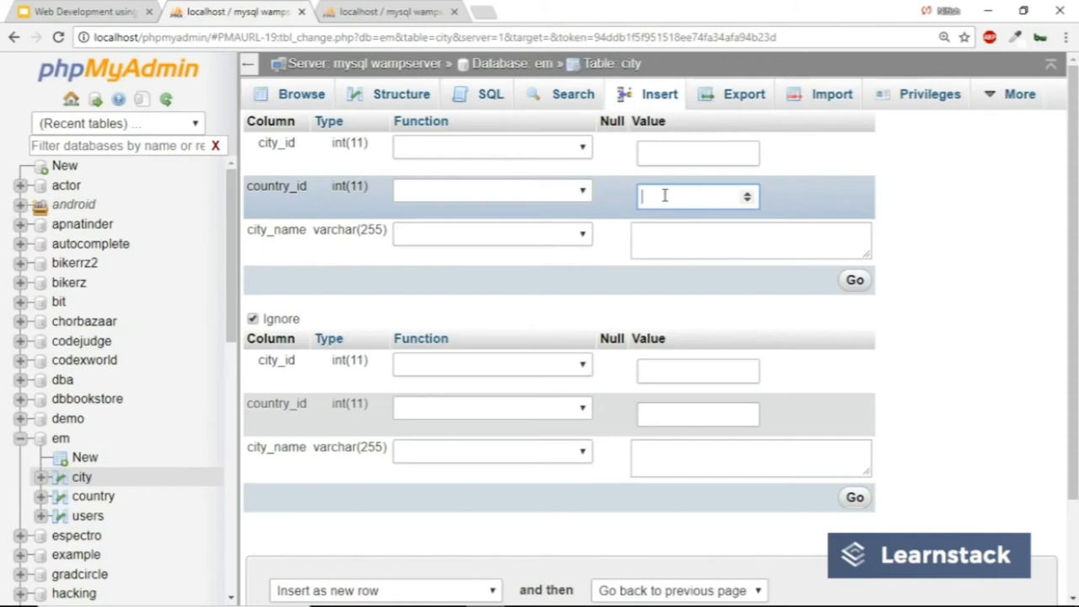
pyautogui.write('7')
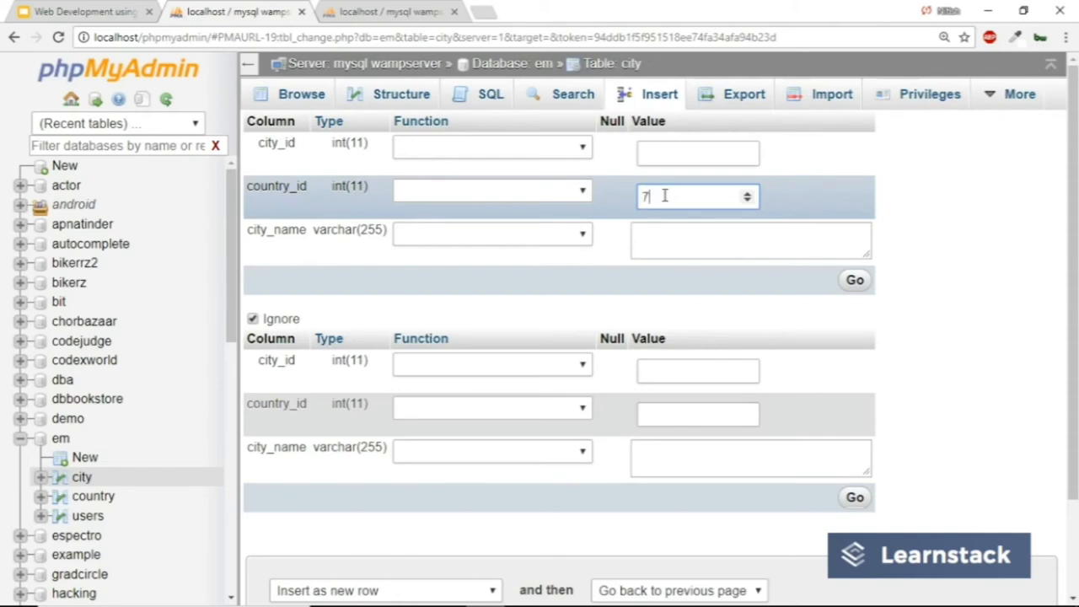
pyautogui.click(750, 240)
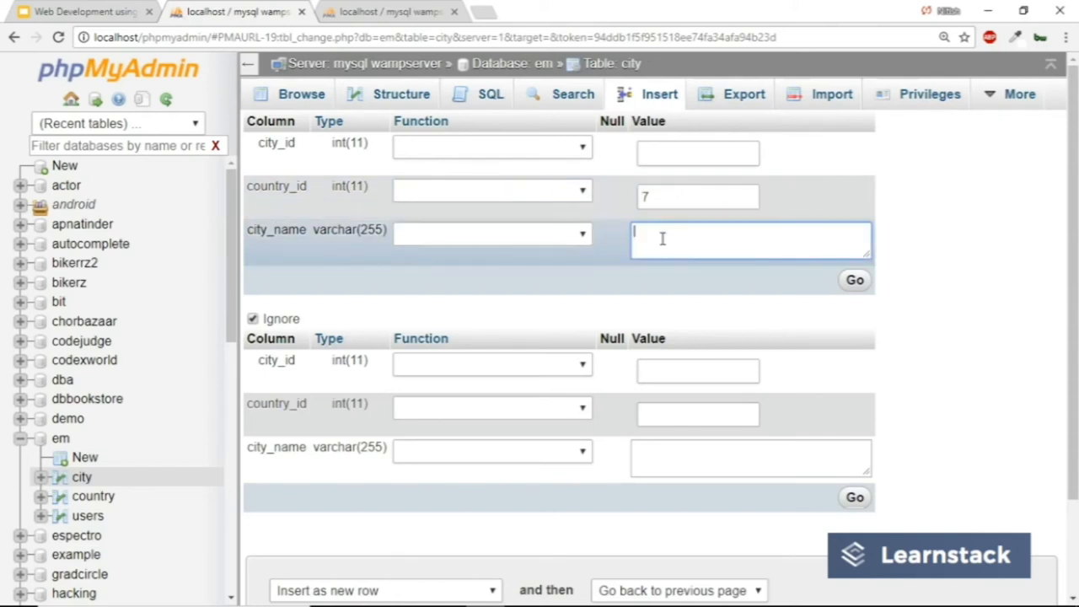
pyautogui.write('Cold')
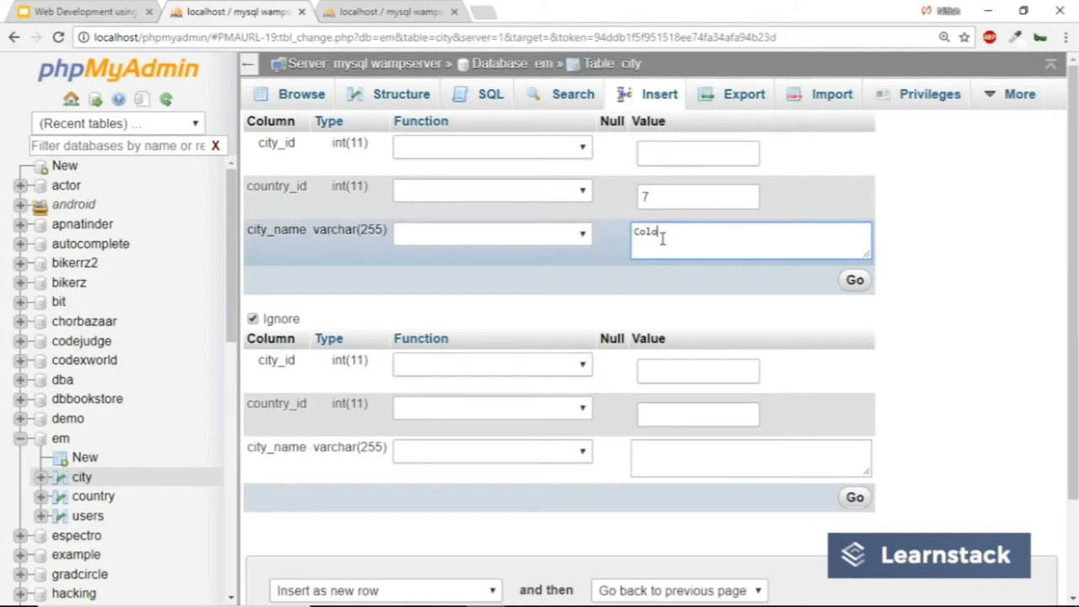
pyautogui.write('ombo')
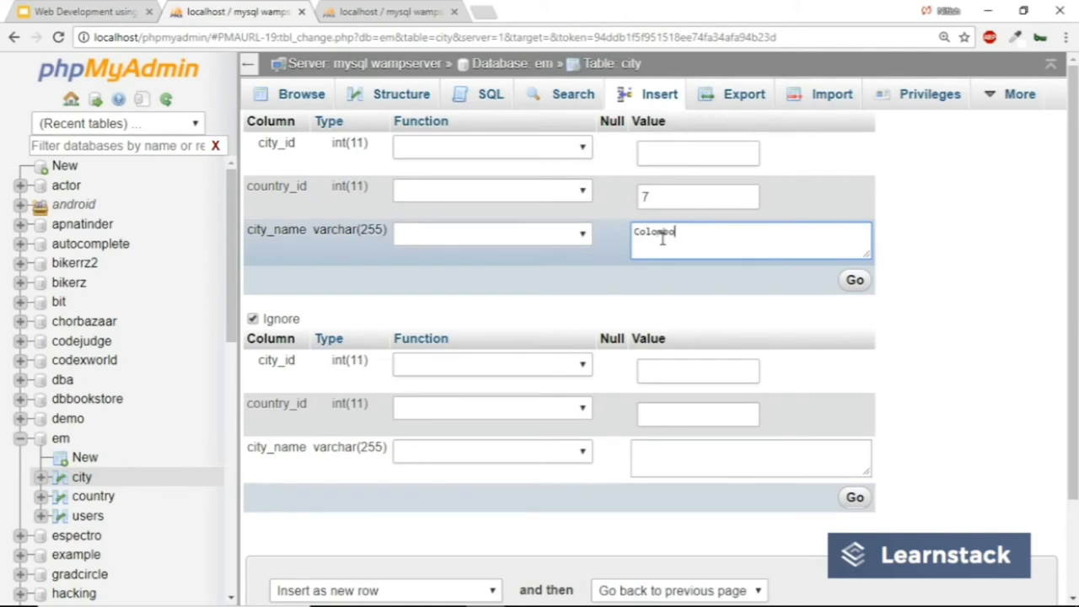
# - Submit the new Colombo row and browse the five-city table
pyautogui.click(853, 280)
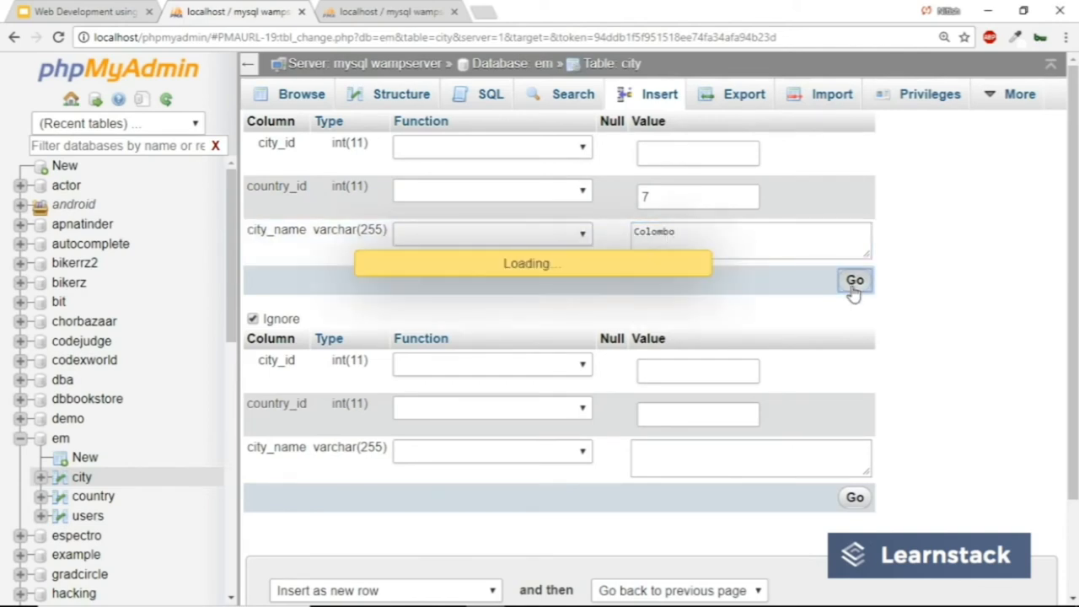
pyautogui.click(854, 280)
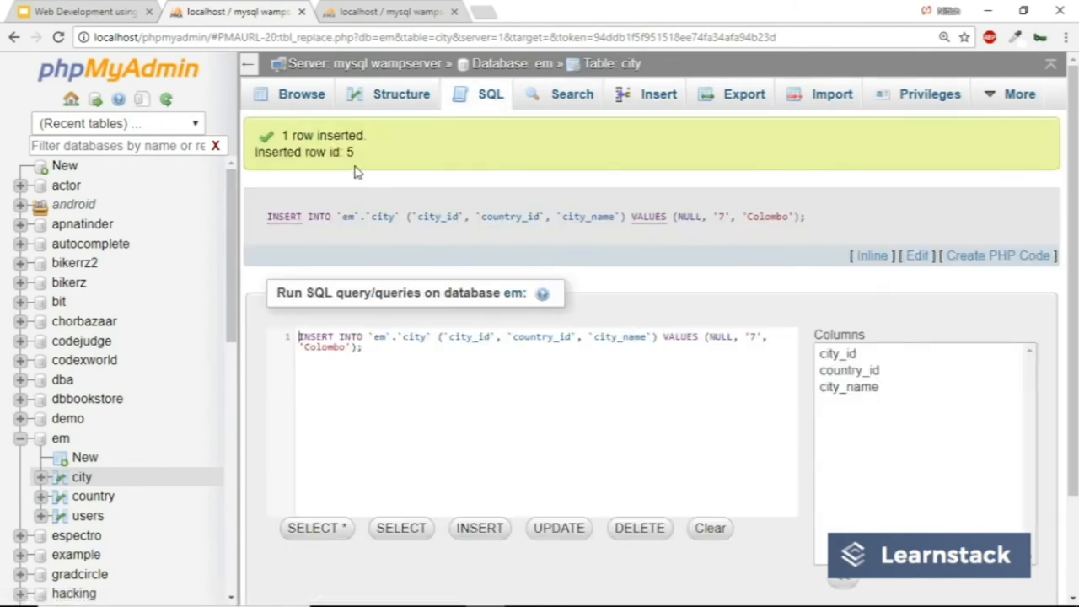
pyautogui.click(300, 94)
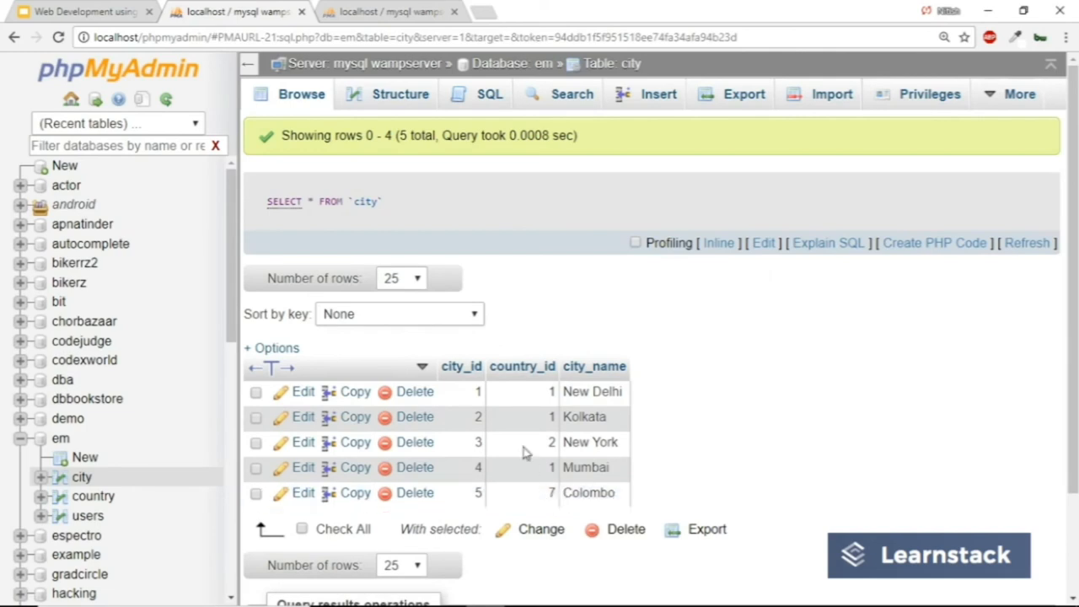
pyautogui.moveTo(548, 493)
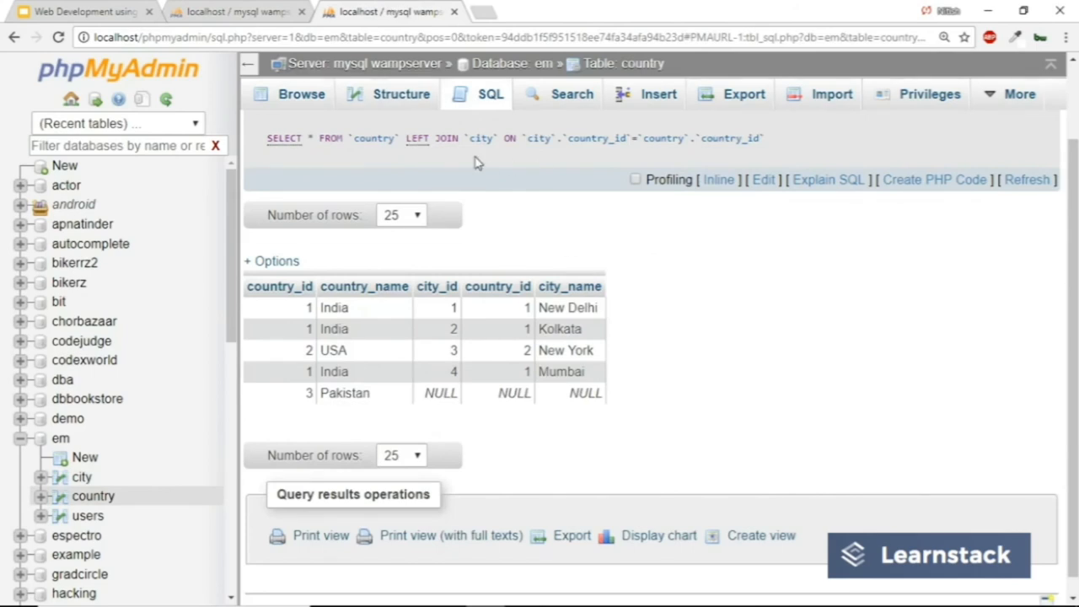
# - Replace LEFT with RIGHT and run the query, returning five rows including Colombo with NULLs
pyautogui.moveTo(266, 138); pyautogui.dragTo(458, 138)
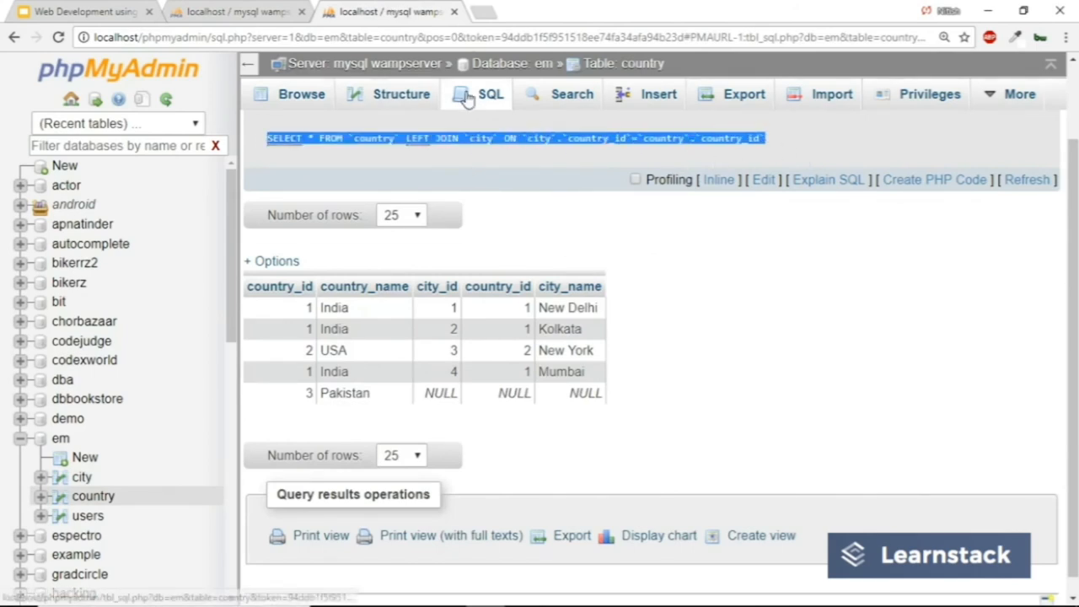
pyautogui.click(491, 95)
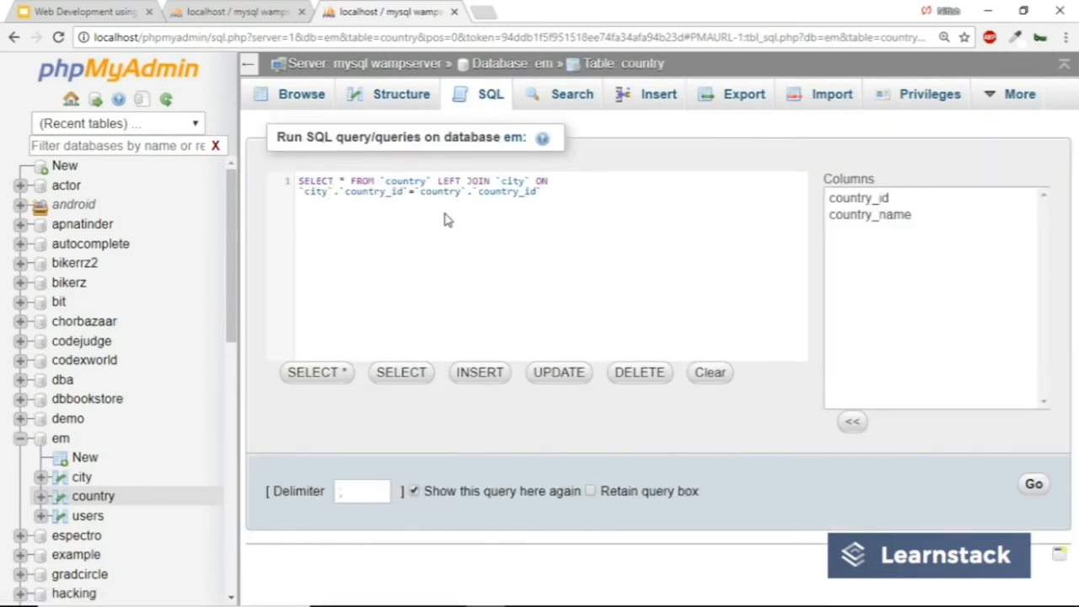
pyautogui.doubleClick(449, 180)
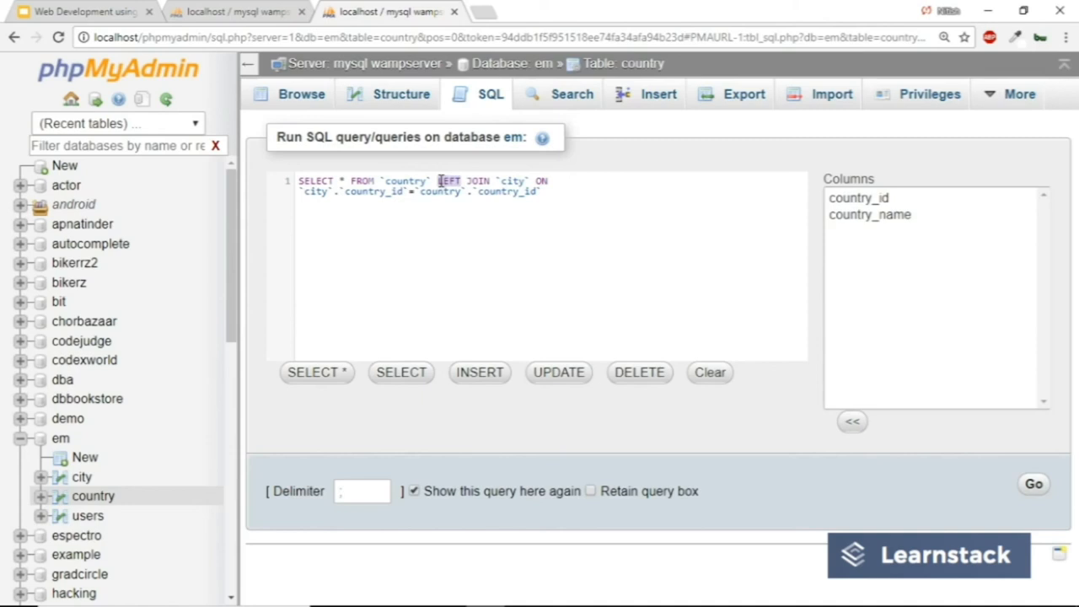
pyautogui.write('RIGHT')
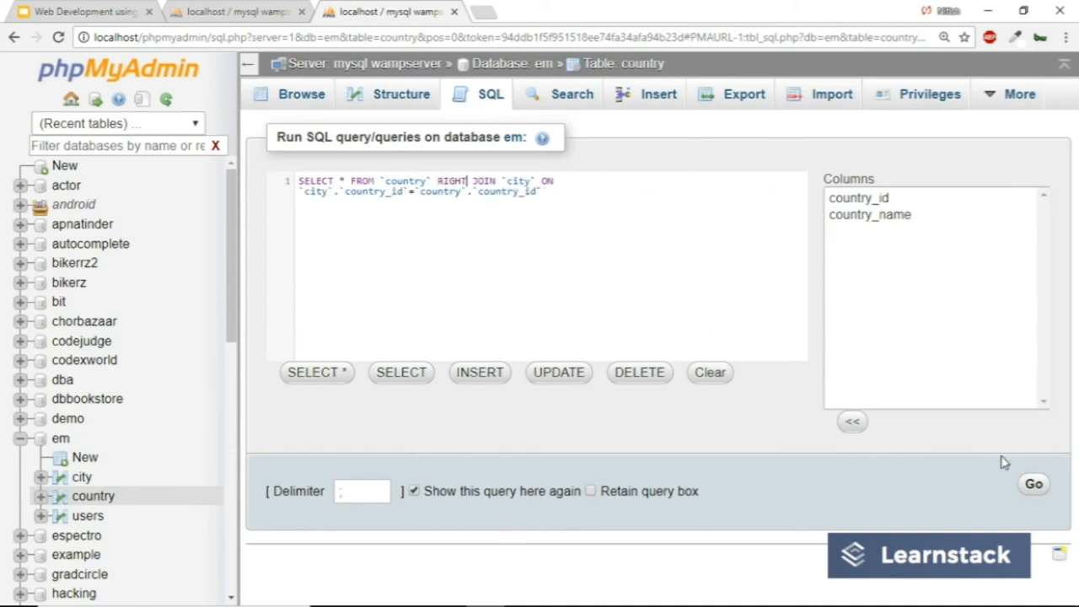
pyautogui.click(1033, 484)
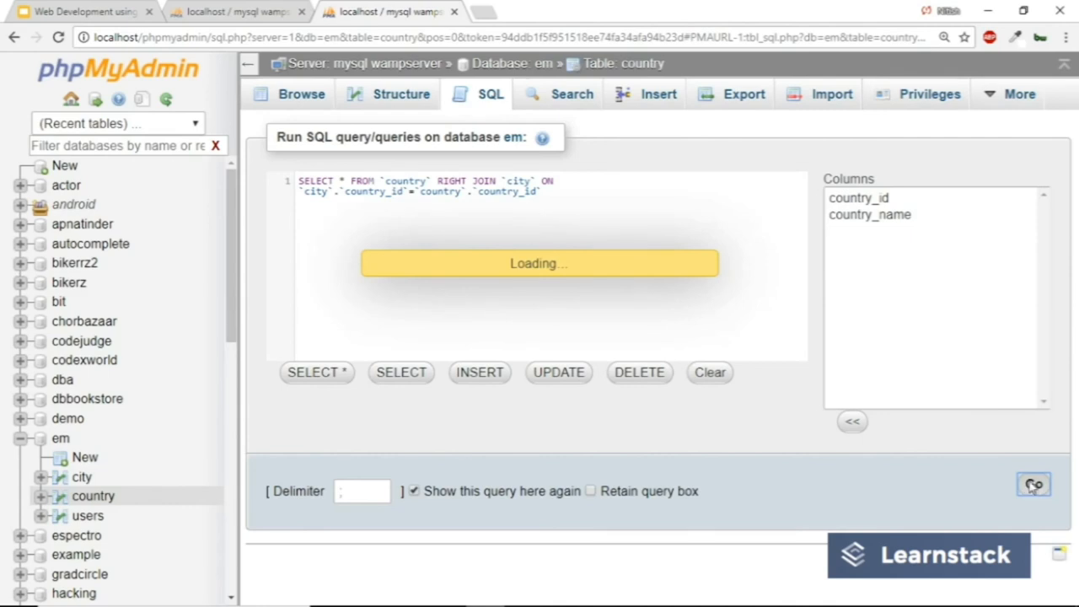
pyautogui.click(1033, 486)
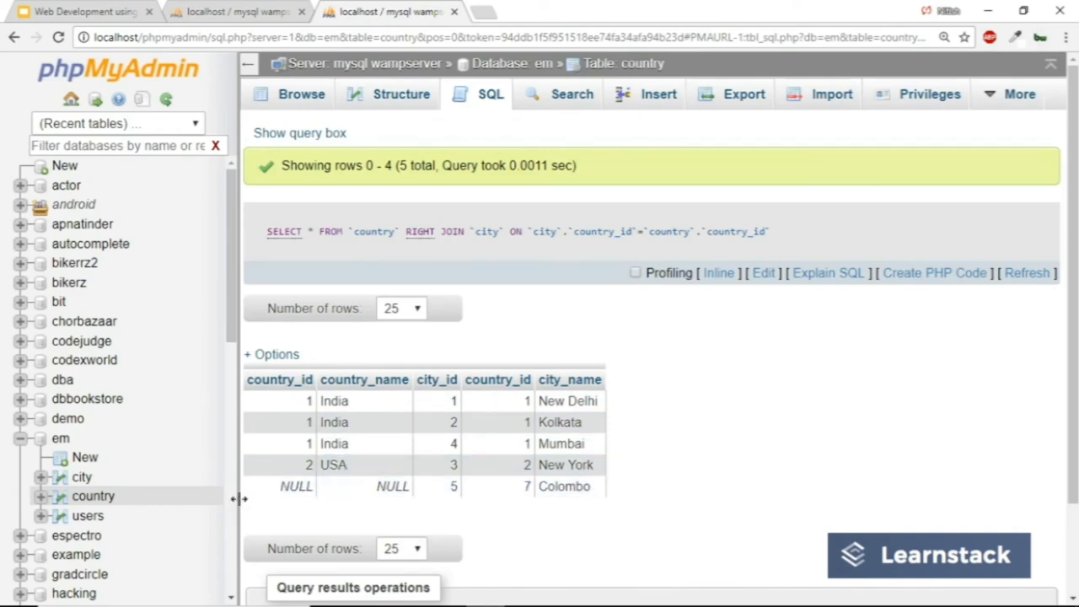
pyautogui.moveTo(283, 486)
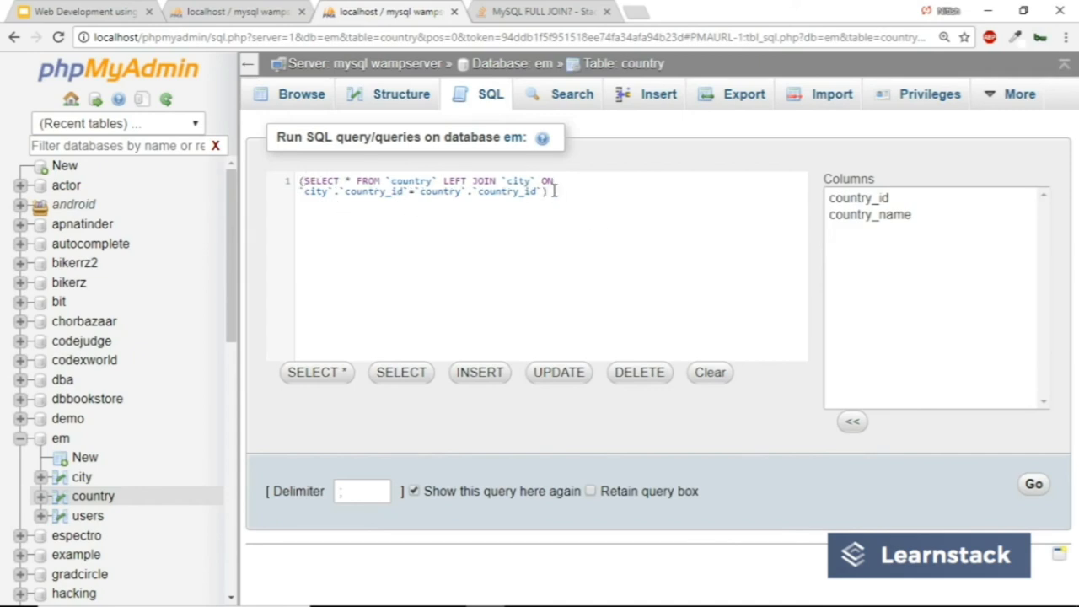
# - Join the LEFT and RIGHT JOIN queries with UNION and run it for six rows
pyautogui.write('UN')
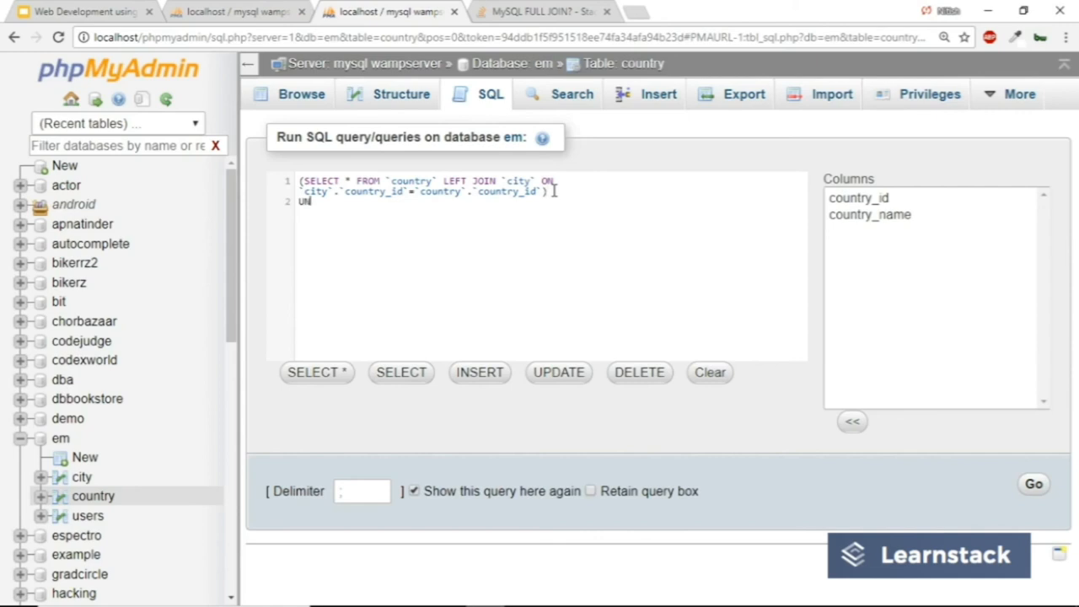
pyautogui.write('ION')
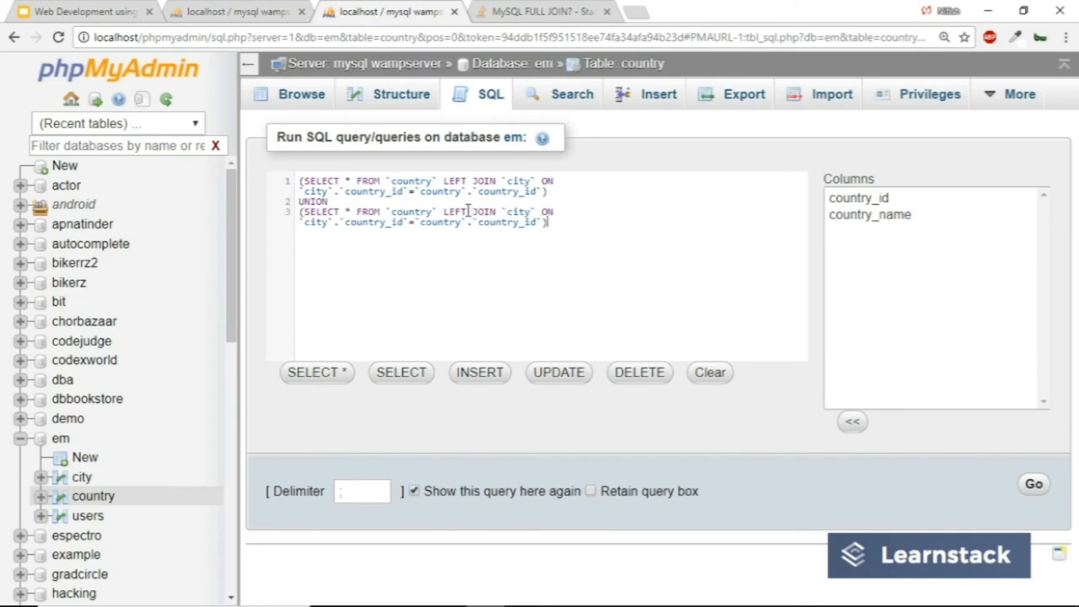
pyautogui.click(445, 213)
pyautogui.write('RIGH')
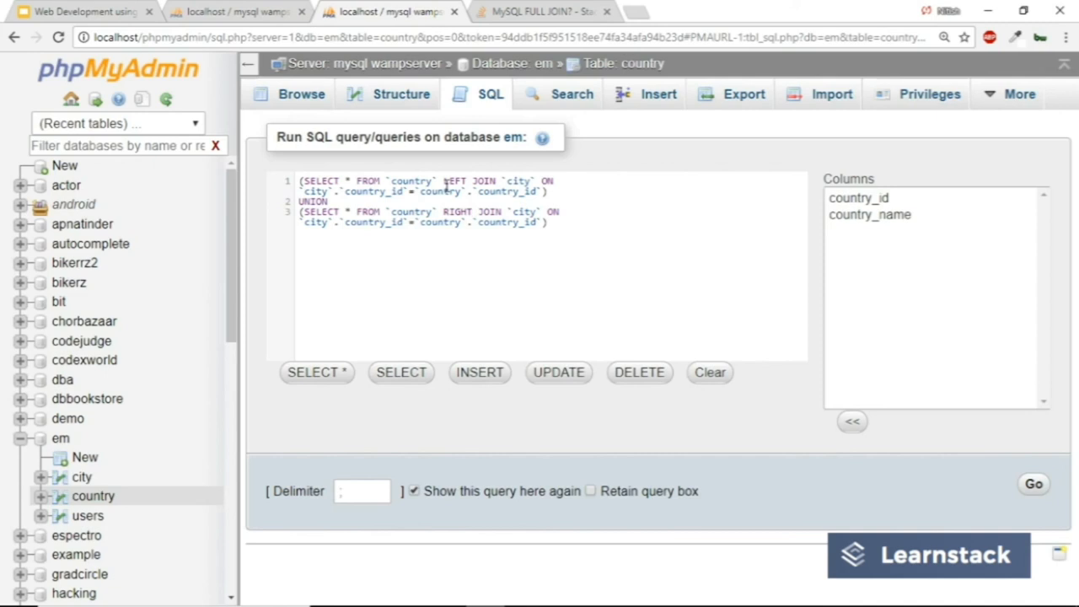
pyautogui.moveTo(983, 465)
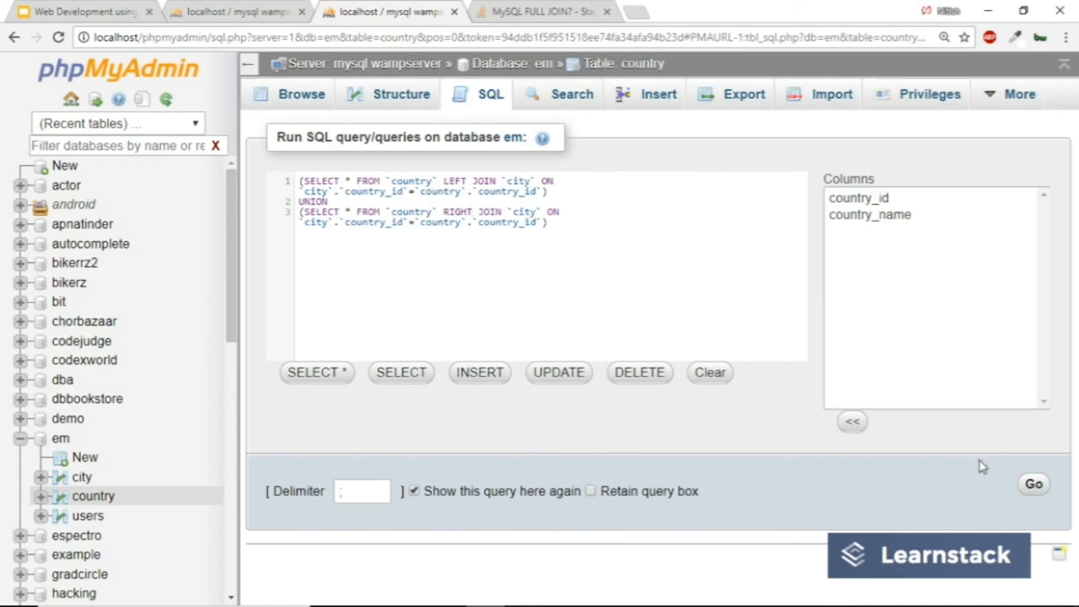
pyautogui.click(1033, 483)
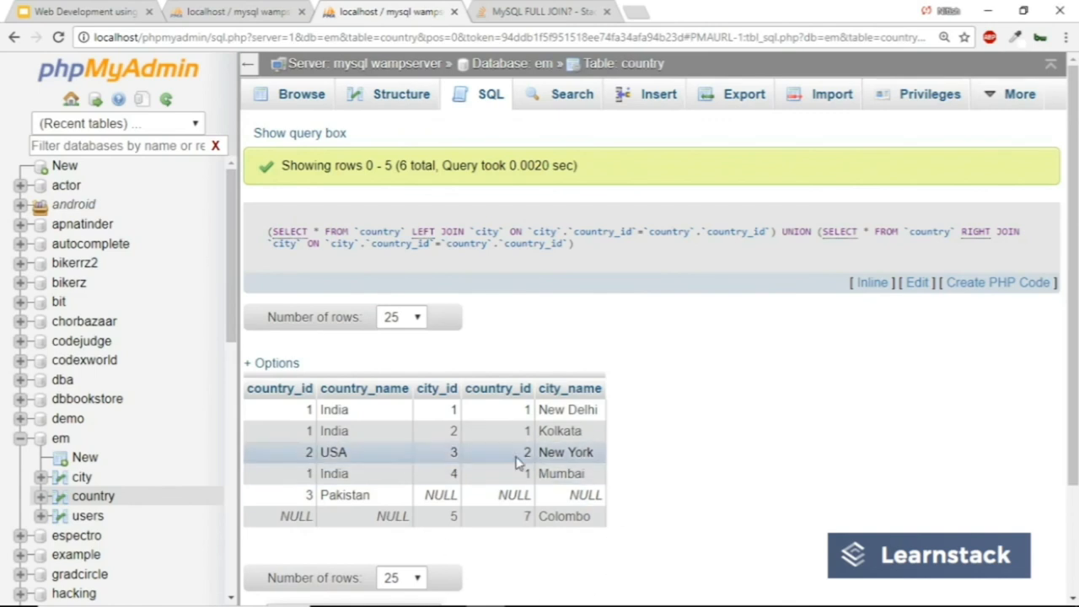
pyautogui.moveTo(425, 484)
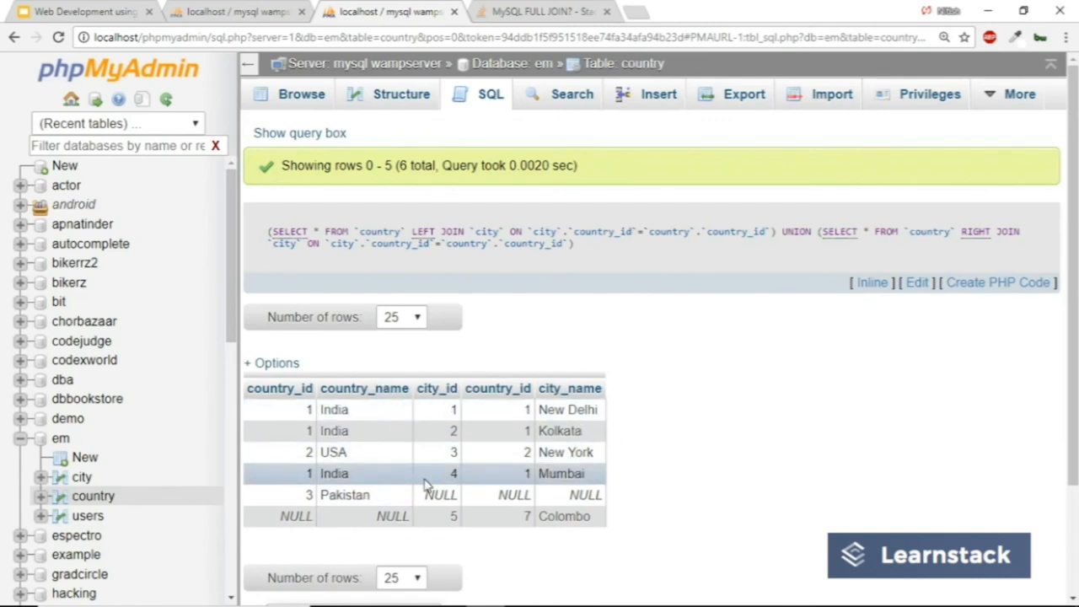